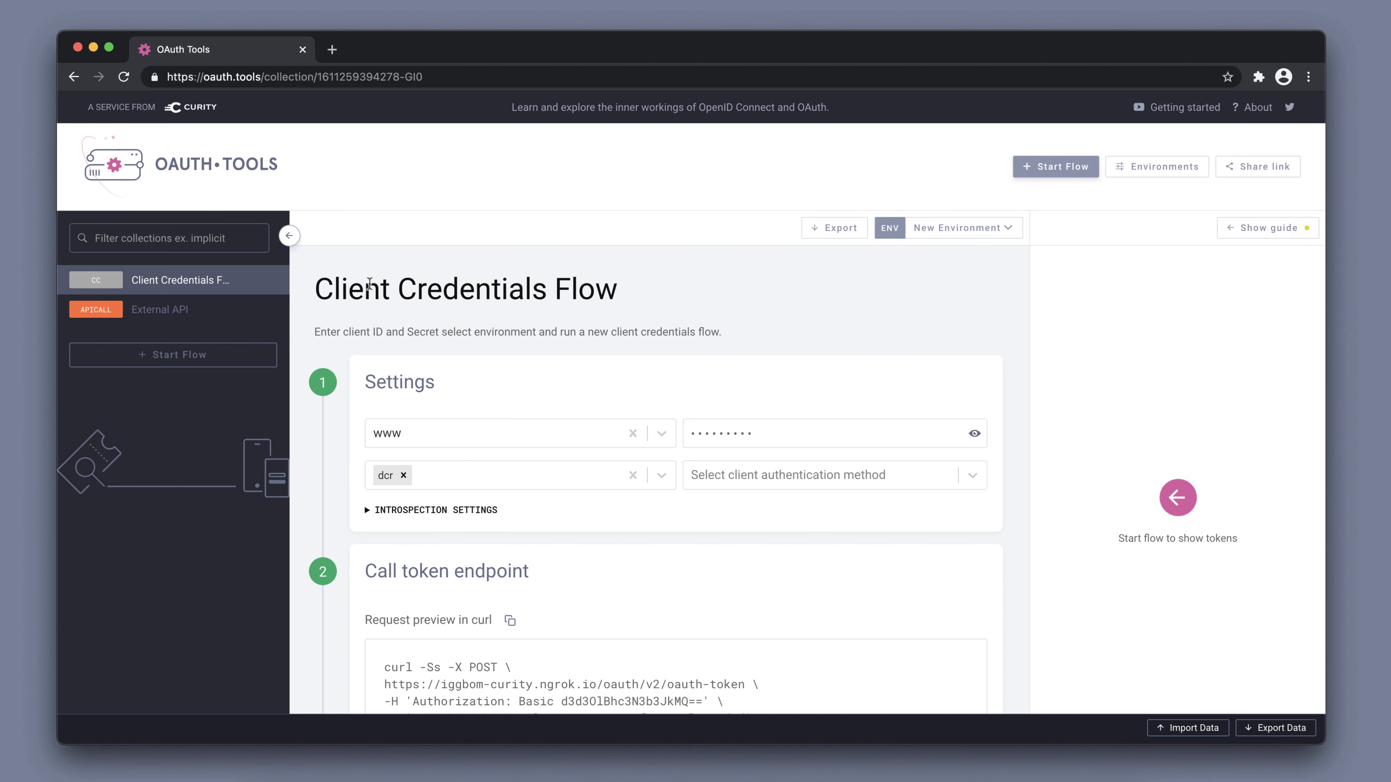
pyautogui.moveTo(383, 473)
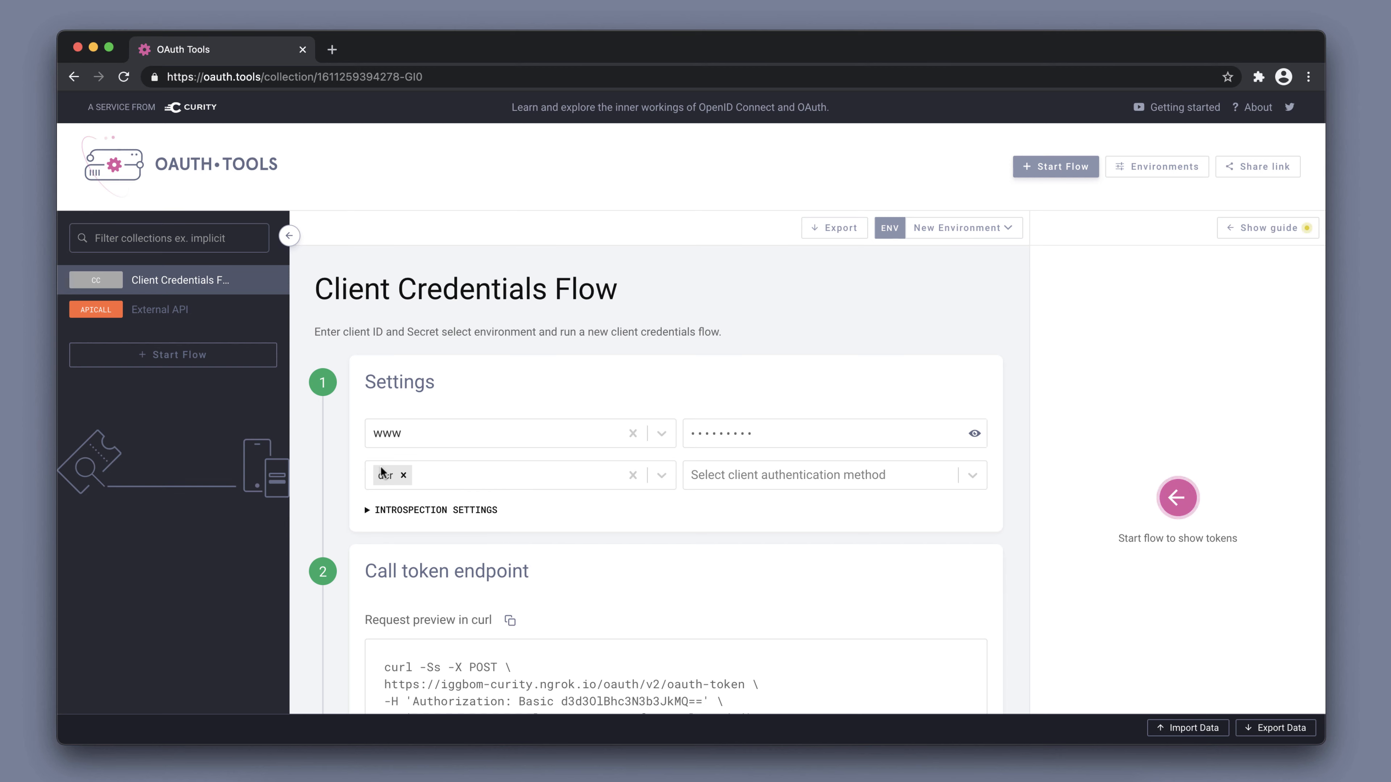
pyautogui.moveTo(558, 500)
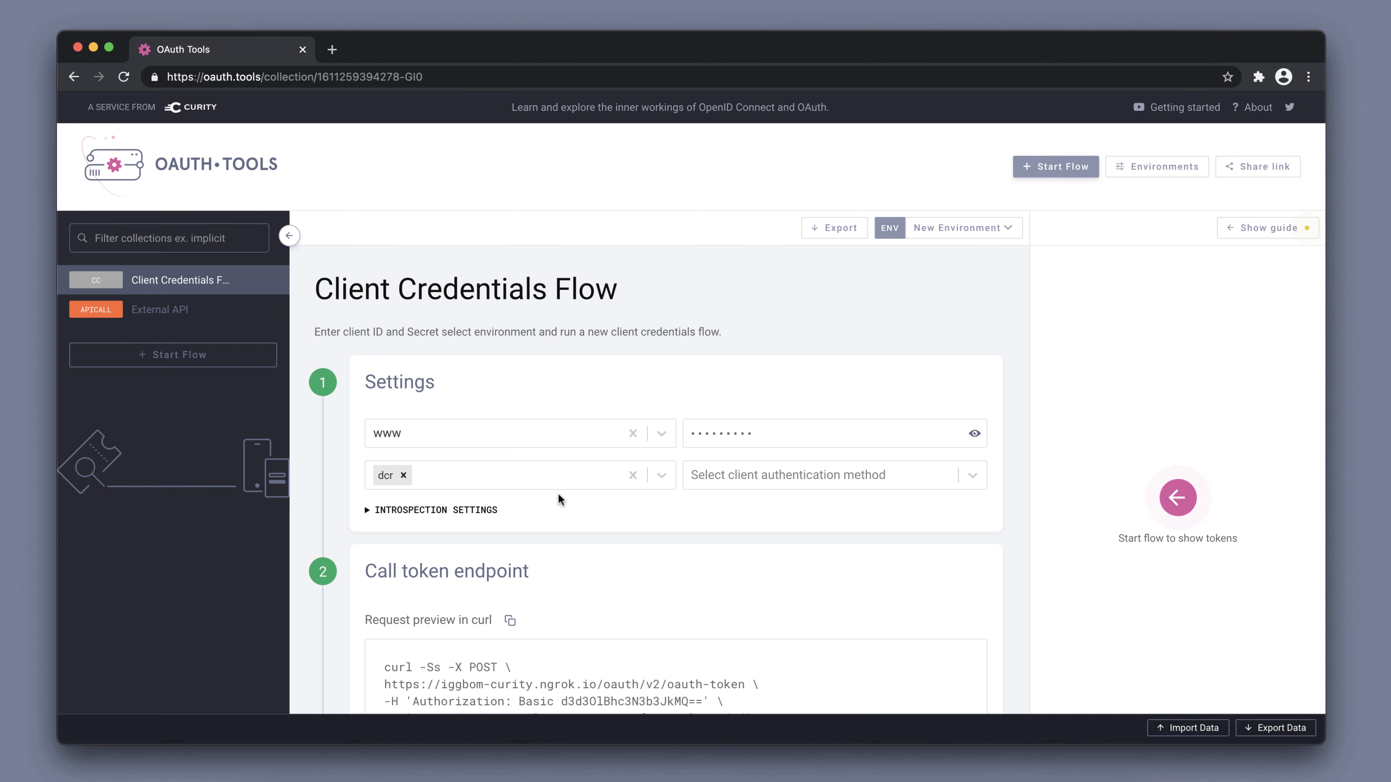
# Step: Run the Client Credentials token request with scope dcr to obtain an access token
pyautogui.scroll(-3)
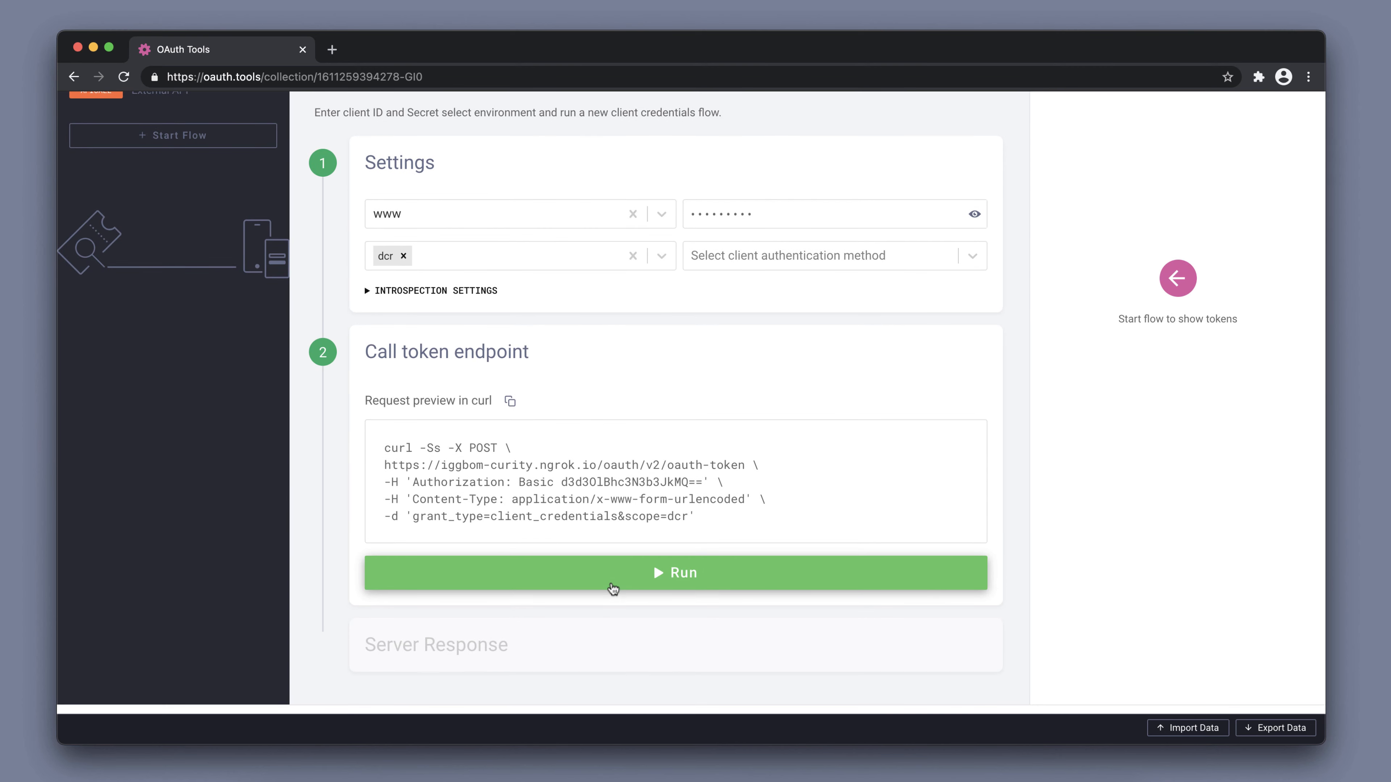
pyautogui.click(674, 572)
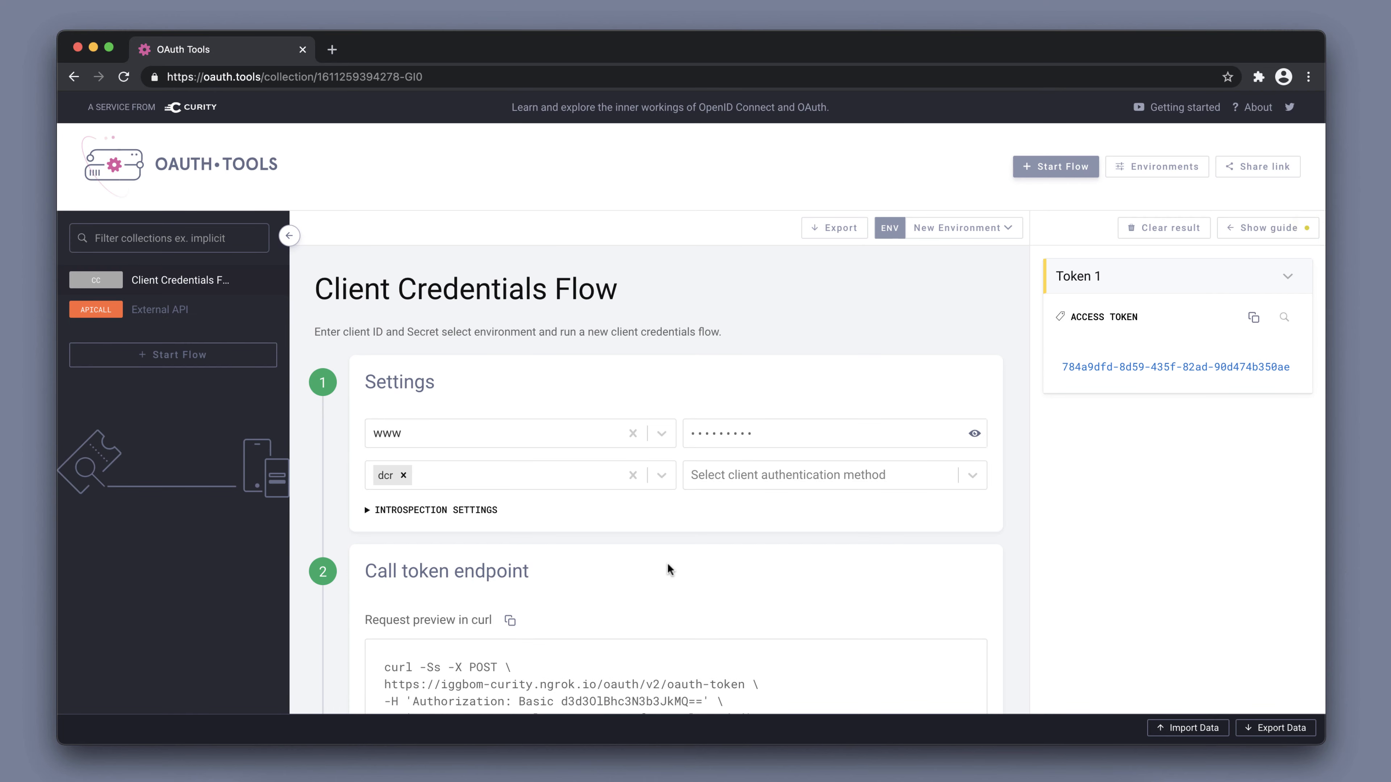
pyautogui.moveTo(1079, 372)
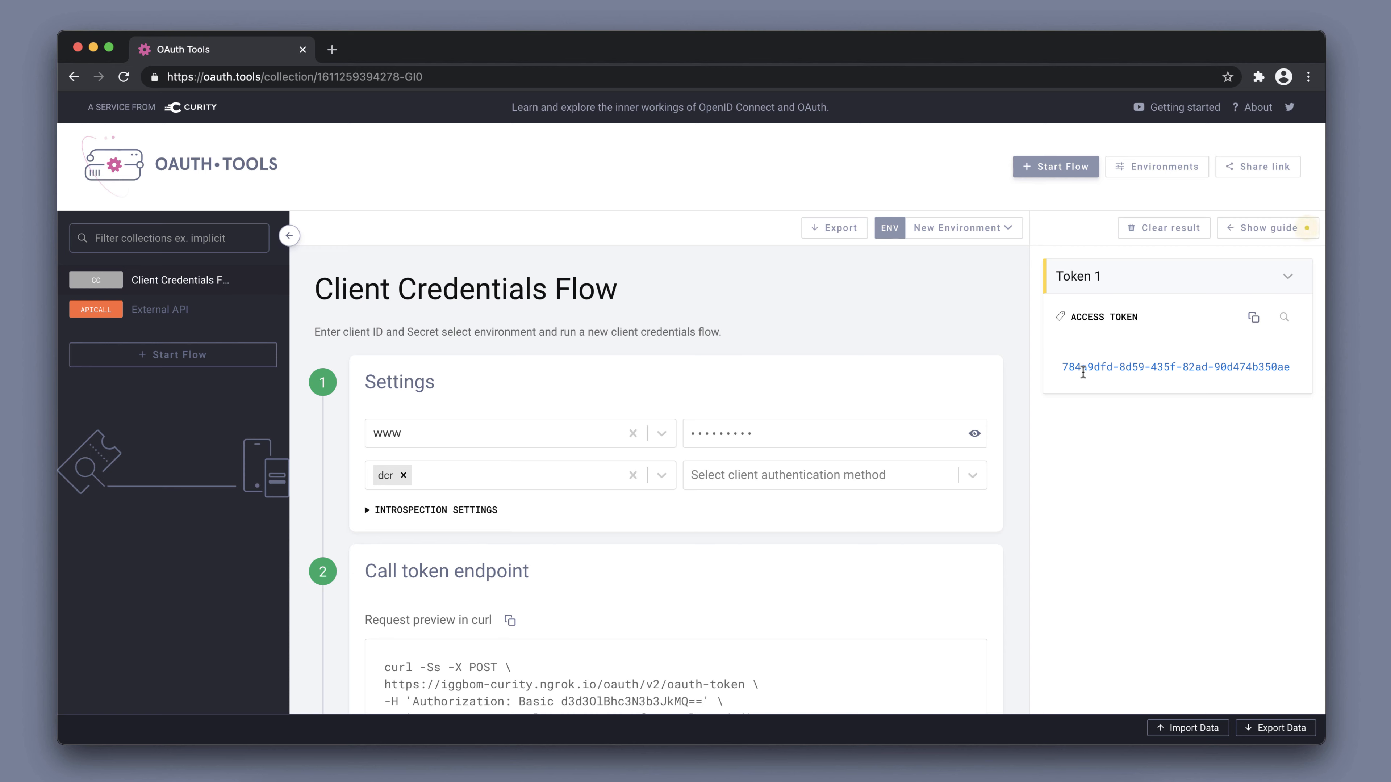
pyautogui.moveTo(186, 311)
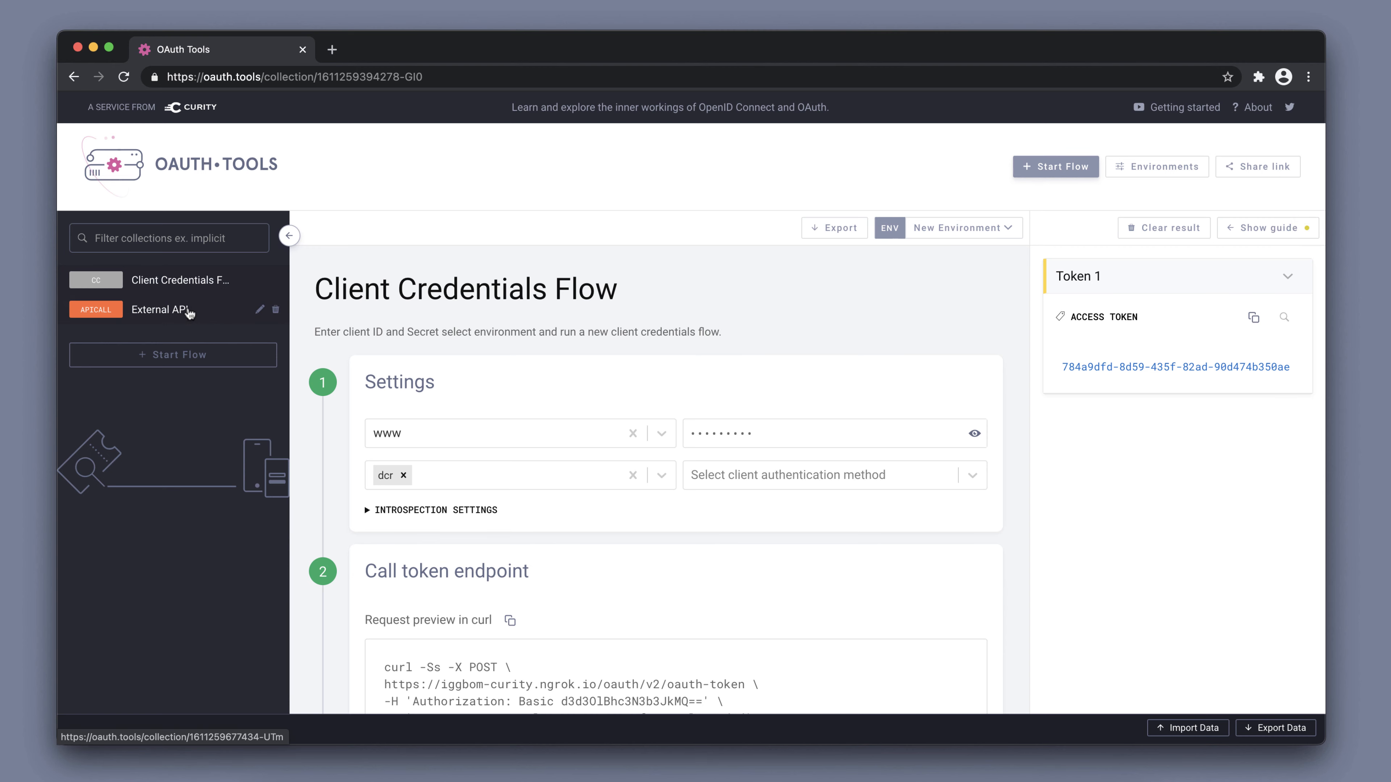
# Step: Send the External API registration request using the Client Credentials access token, returning client_id and client_secret
pyautogui.click(161, 309)
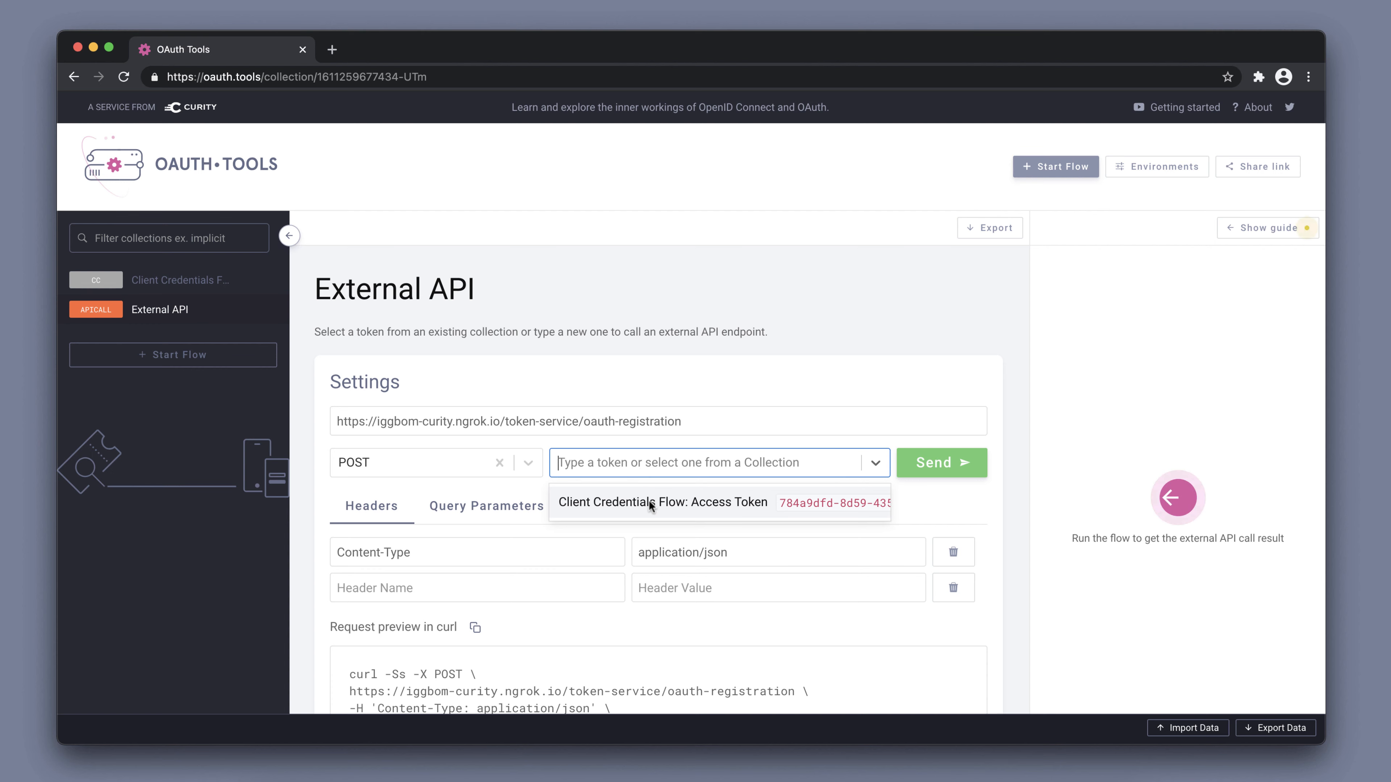
pyautogui.click(662, 502)
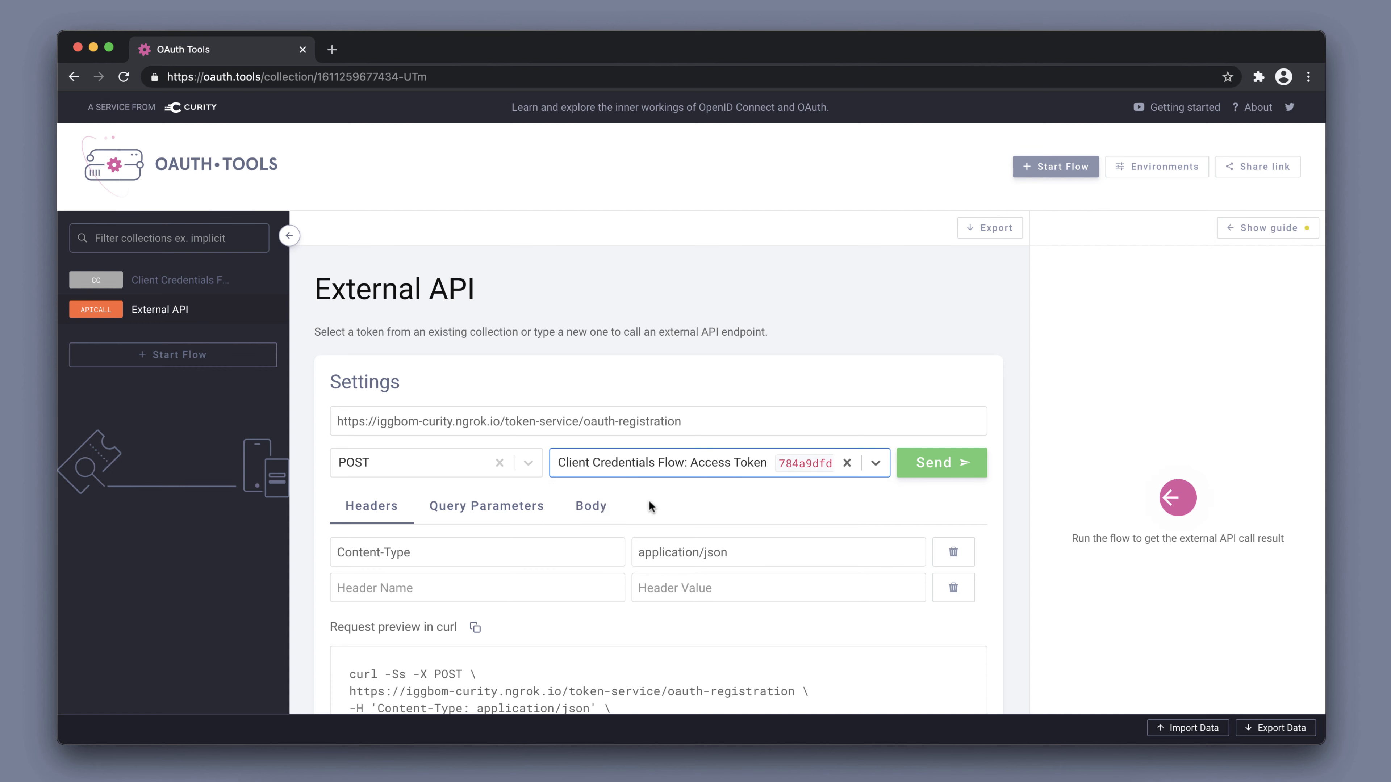
pyautogui.scroll(-3)
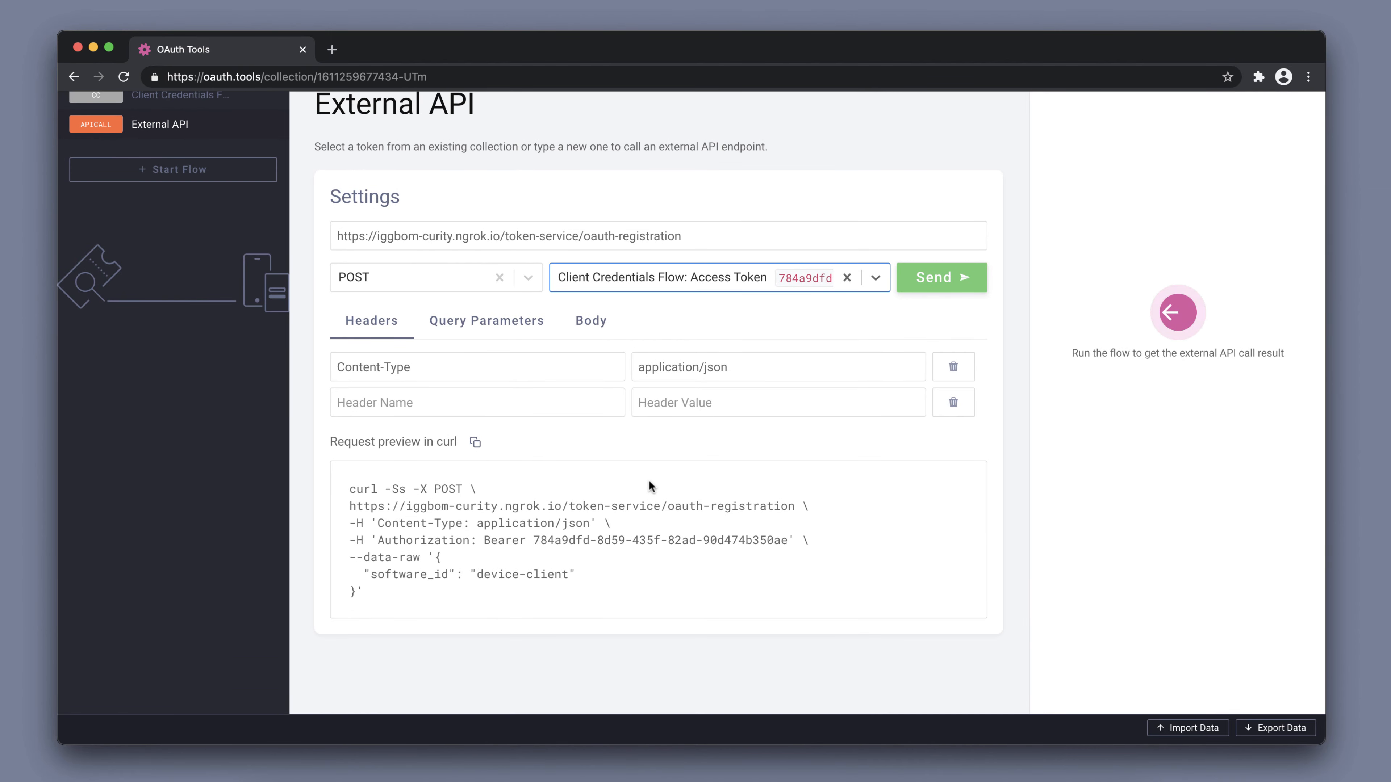
pyautogui.moveTo(591, 320)
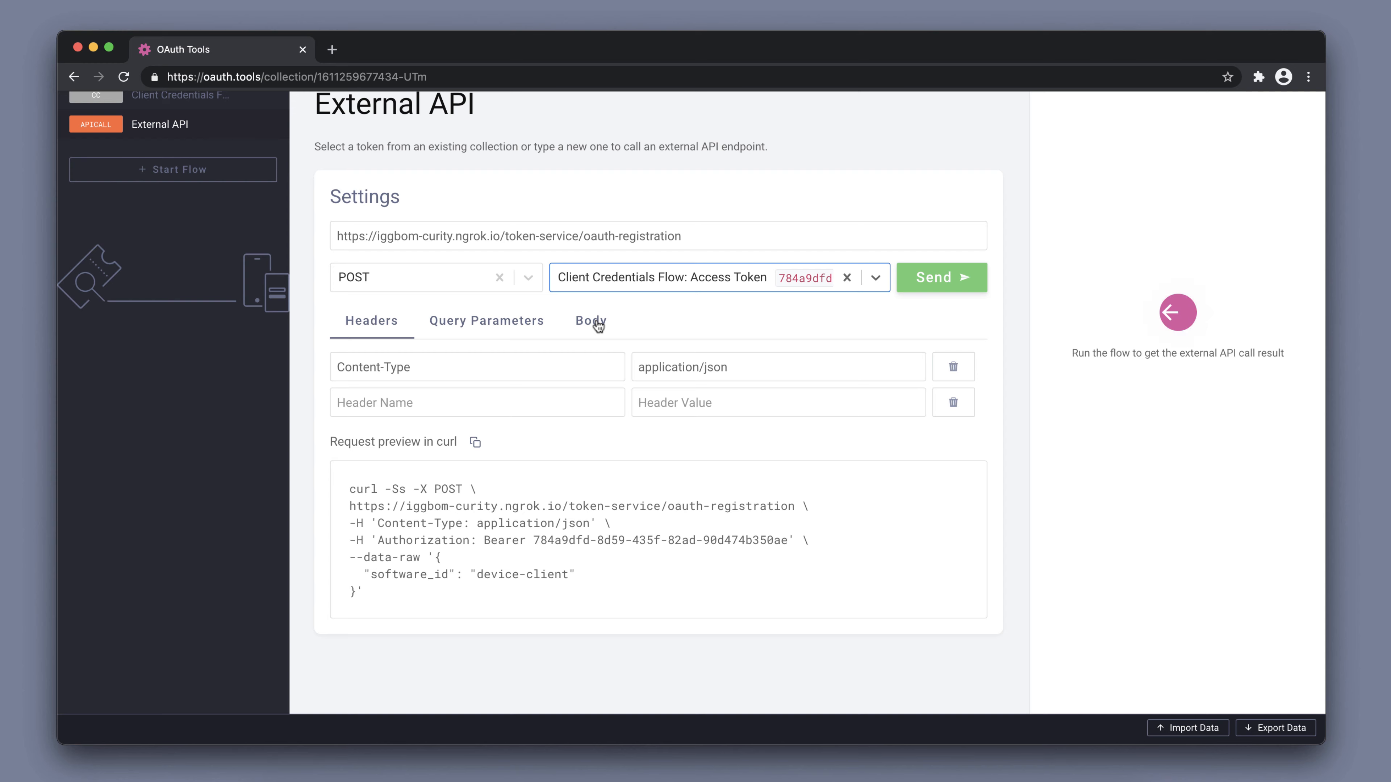
pyautogui.click(590, 321)
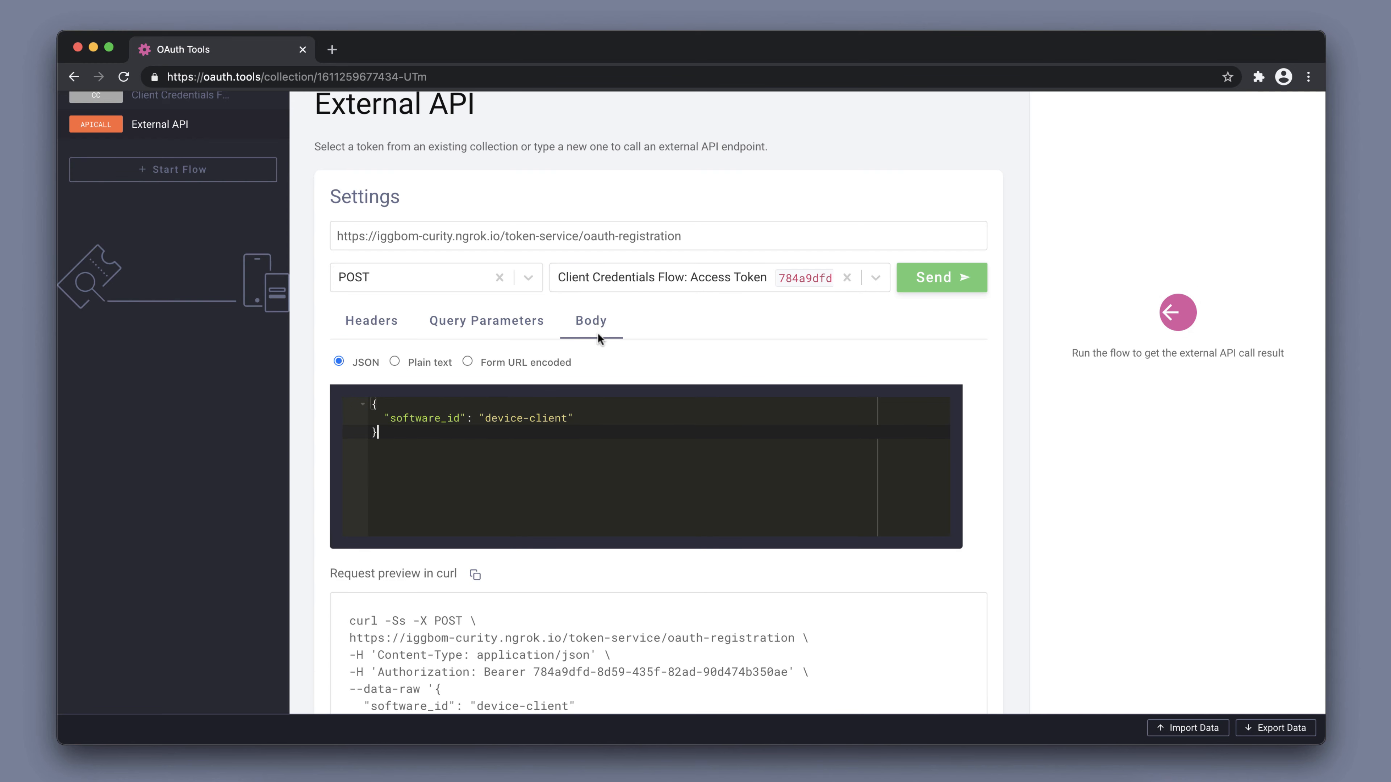
pyautogui.moveTo(616, 412)
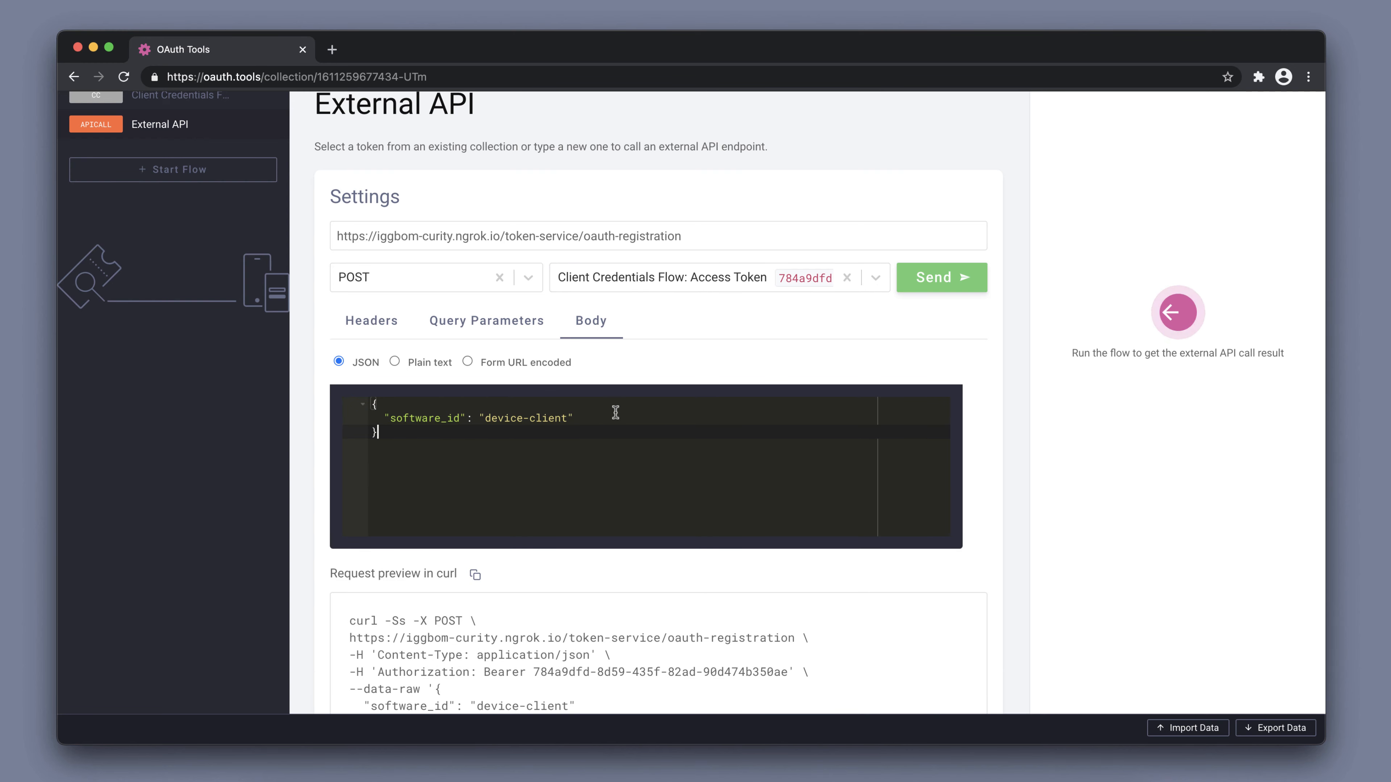
pyautogui.moveTo(695, 380)
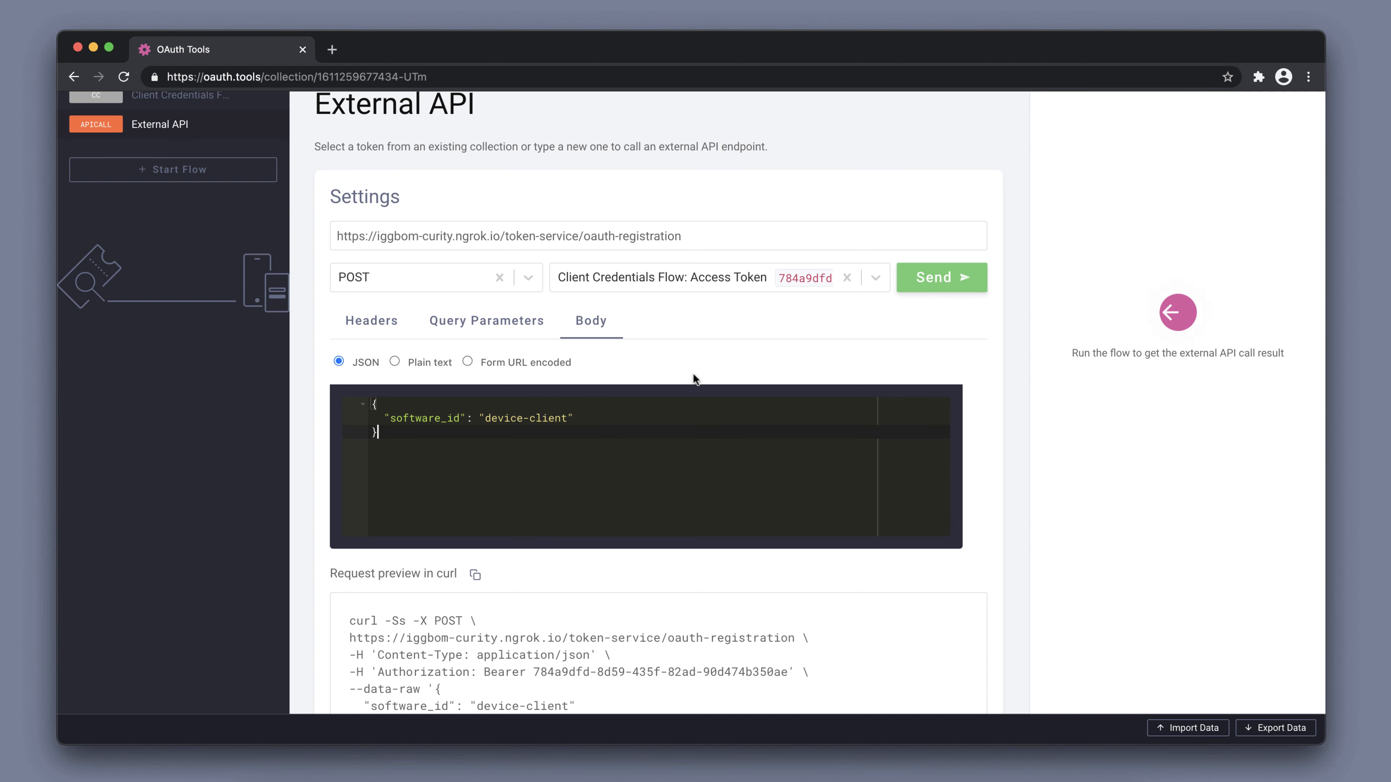
pyautogui.click(940, 277)
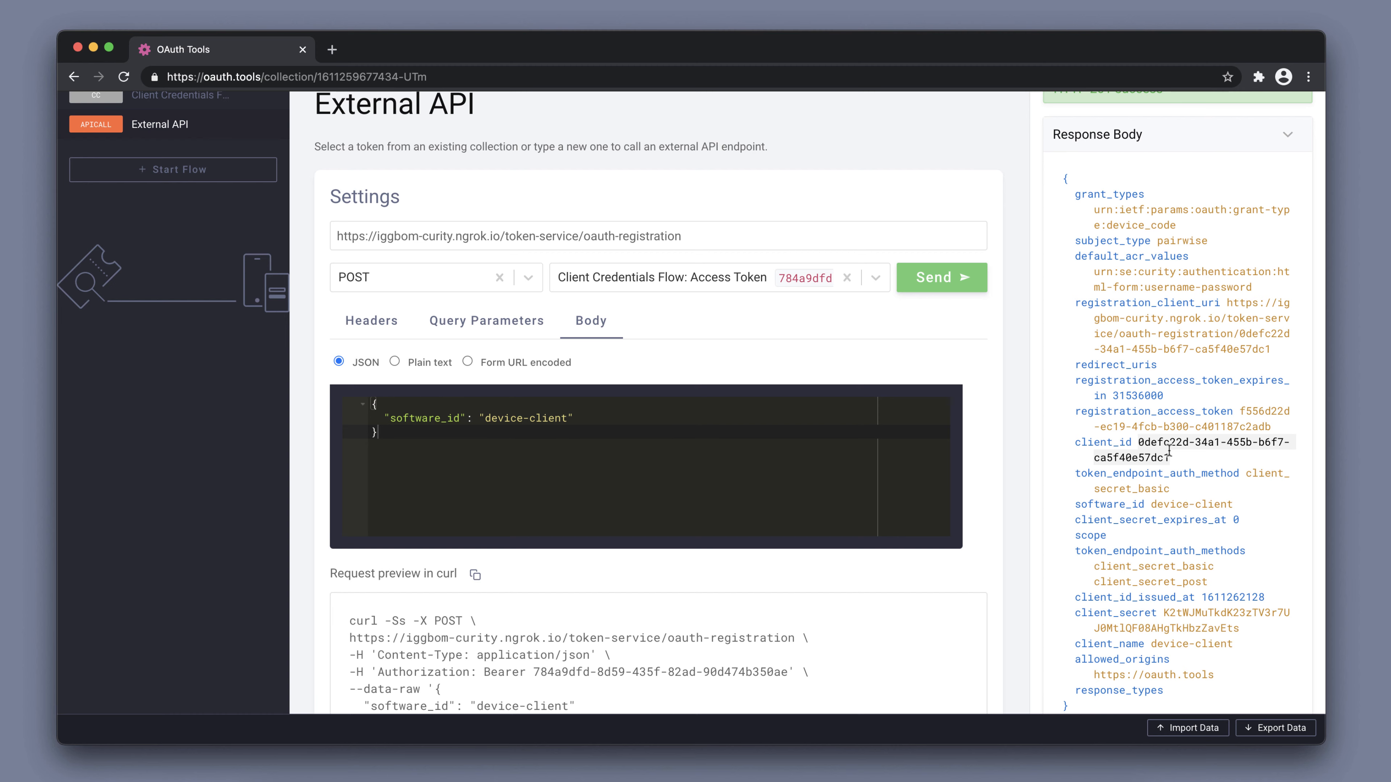
pyautogui.moveTo(213, 174)
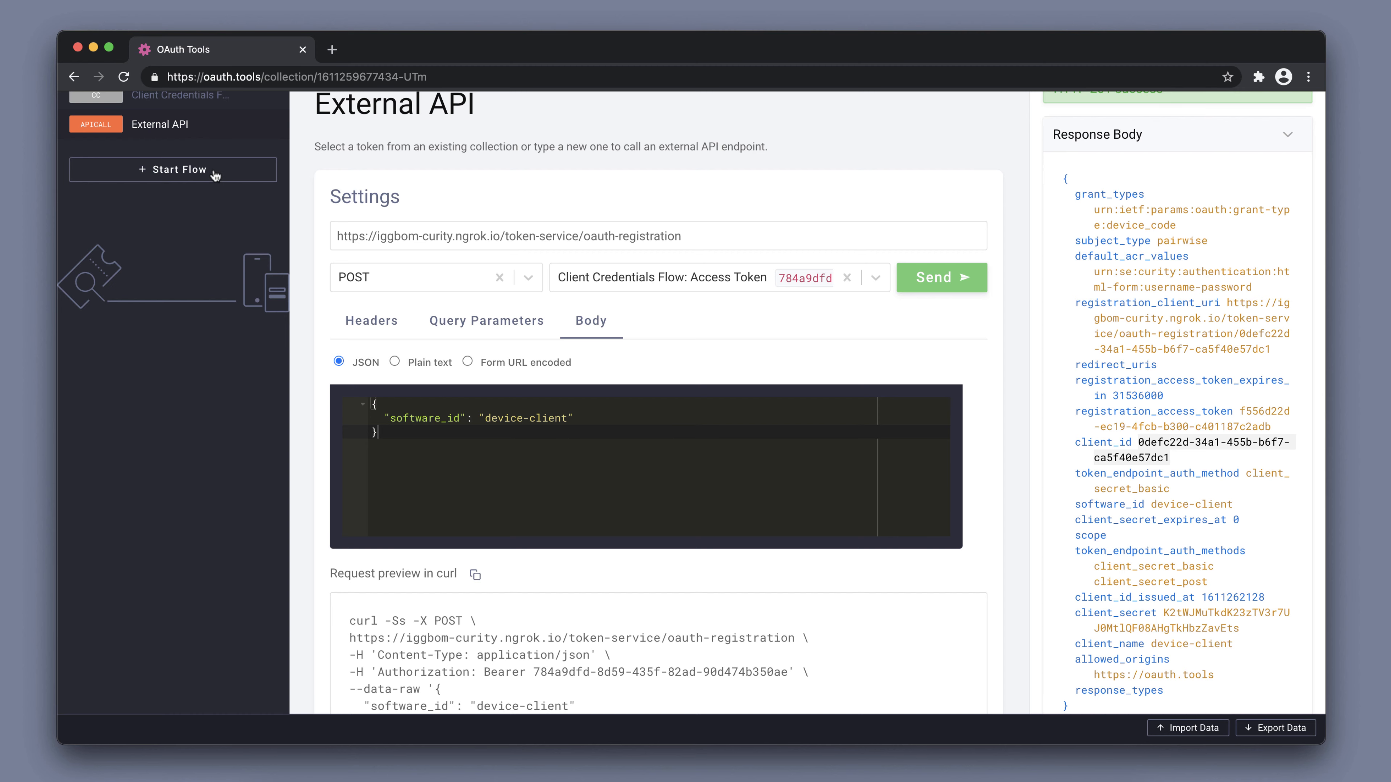
# Step: Start a new Device Flow with client id 0defc22d-34a1-455b-b6f7-ca5f40e57dc1
pyautogui.click(174, 170)
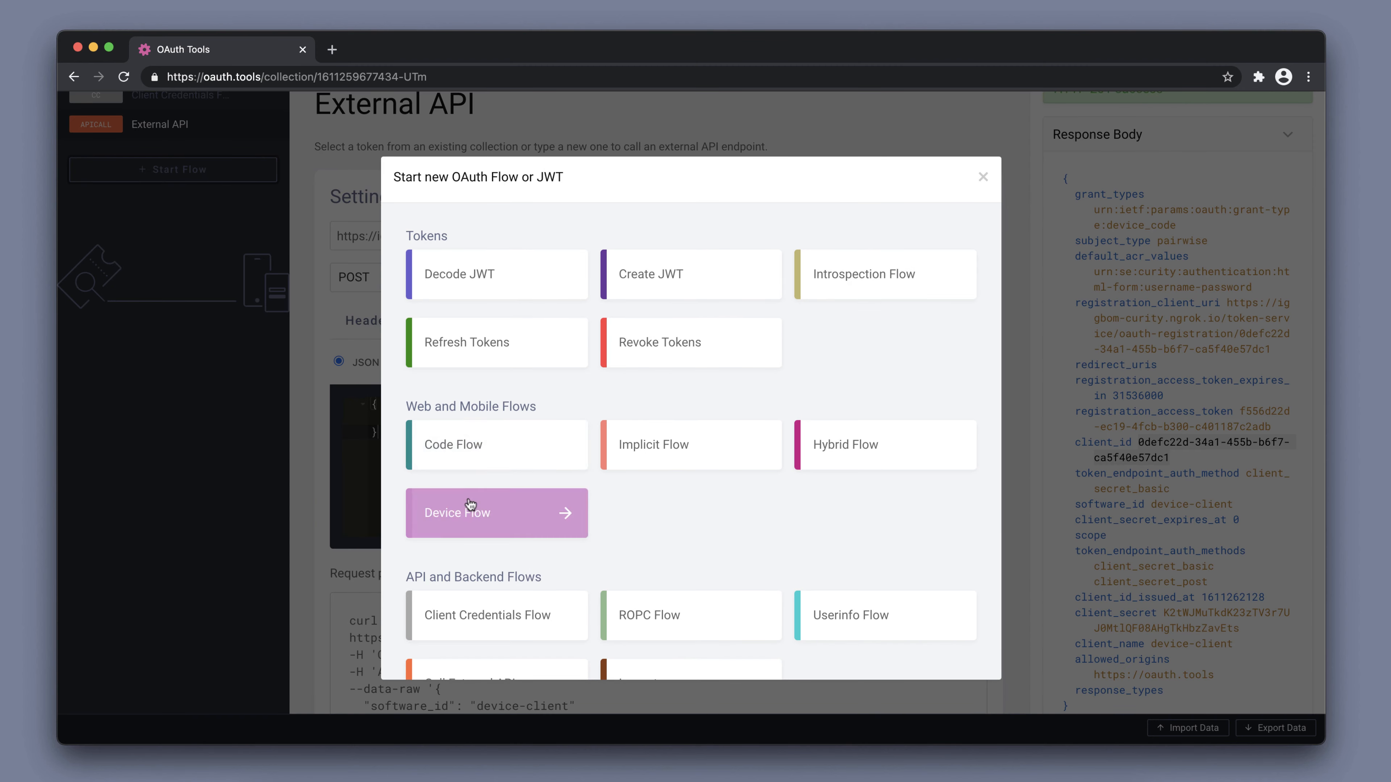
pyautogui.click(496, 513)
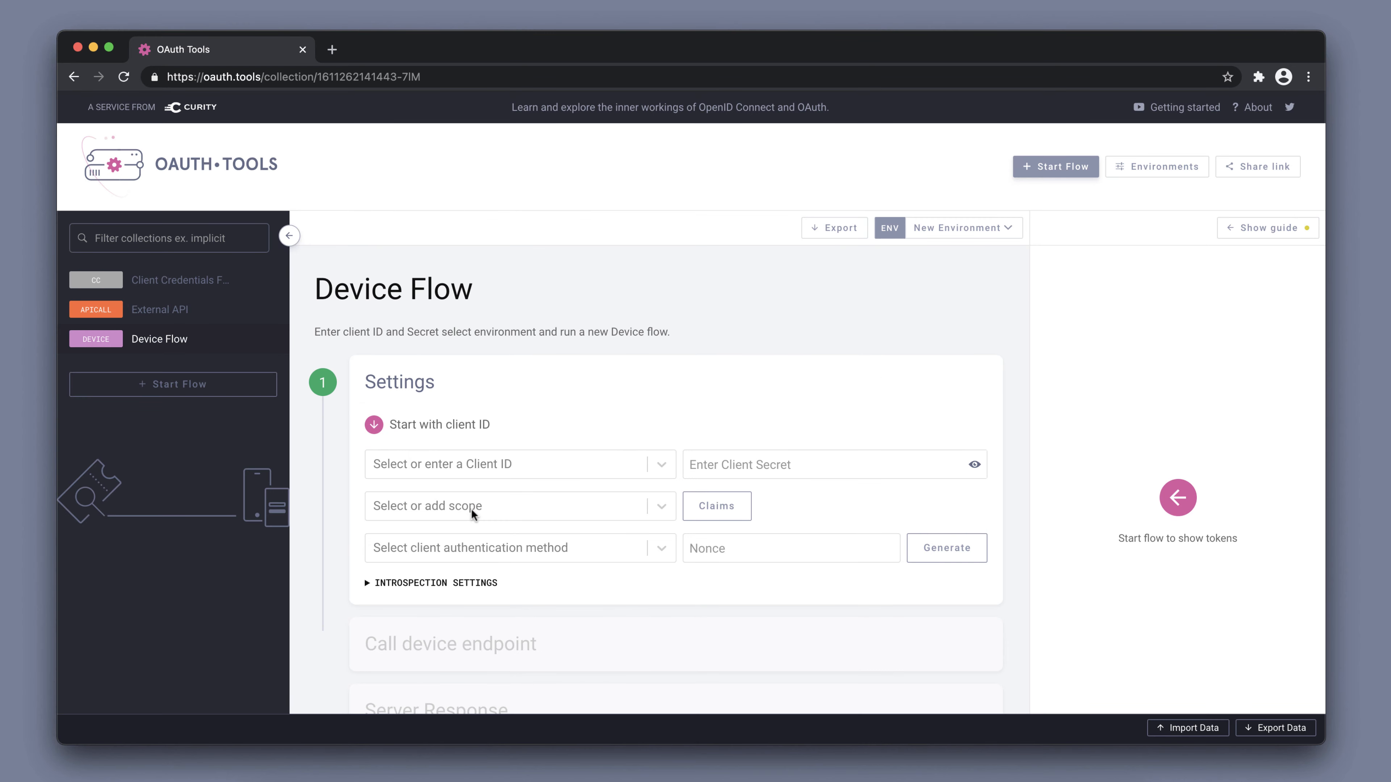
pyautogui.write('0defc22d-34a1-455b-b6f7-ca5f40e57dc1')
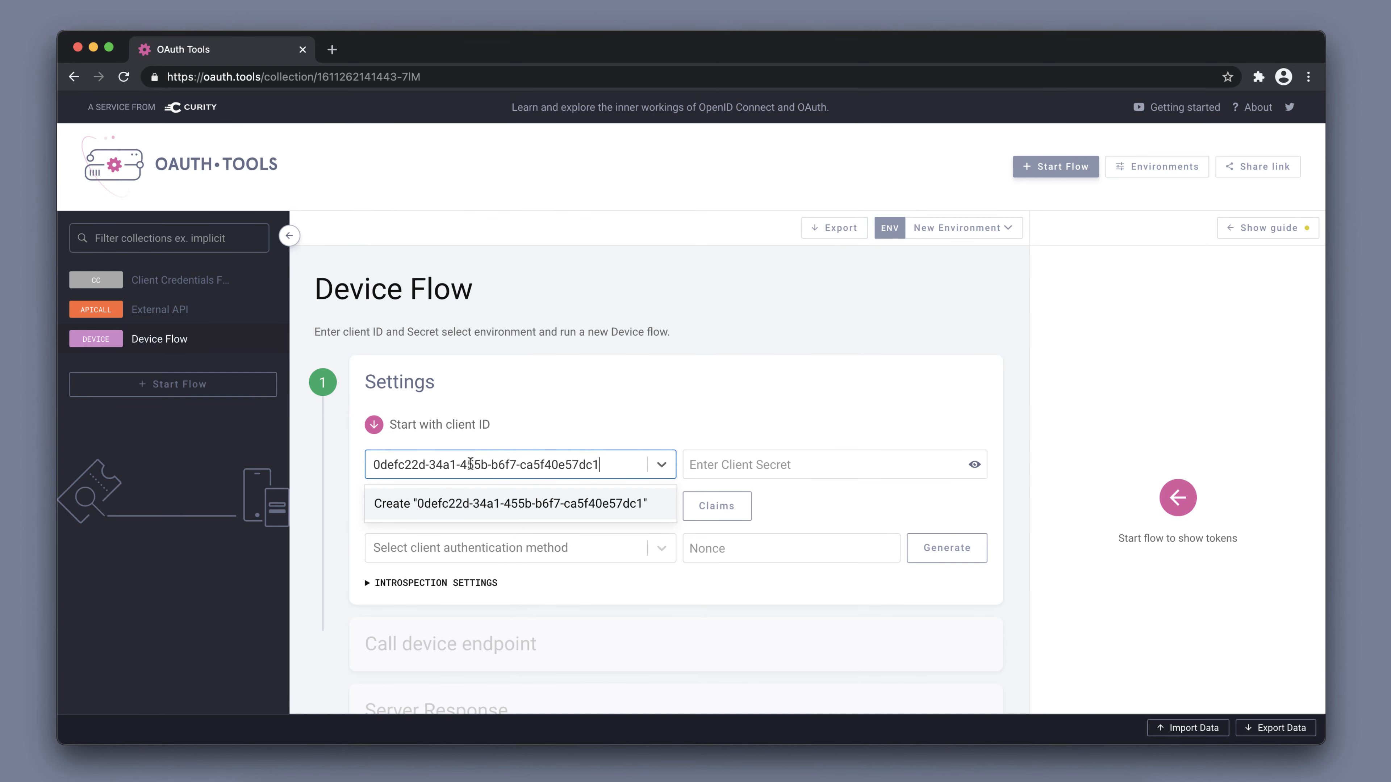
pyautogui.click(520, 504)
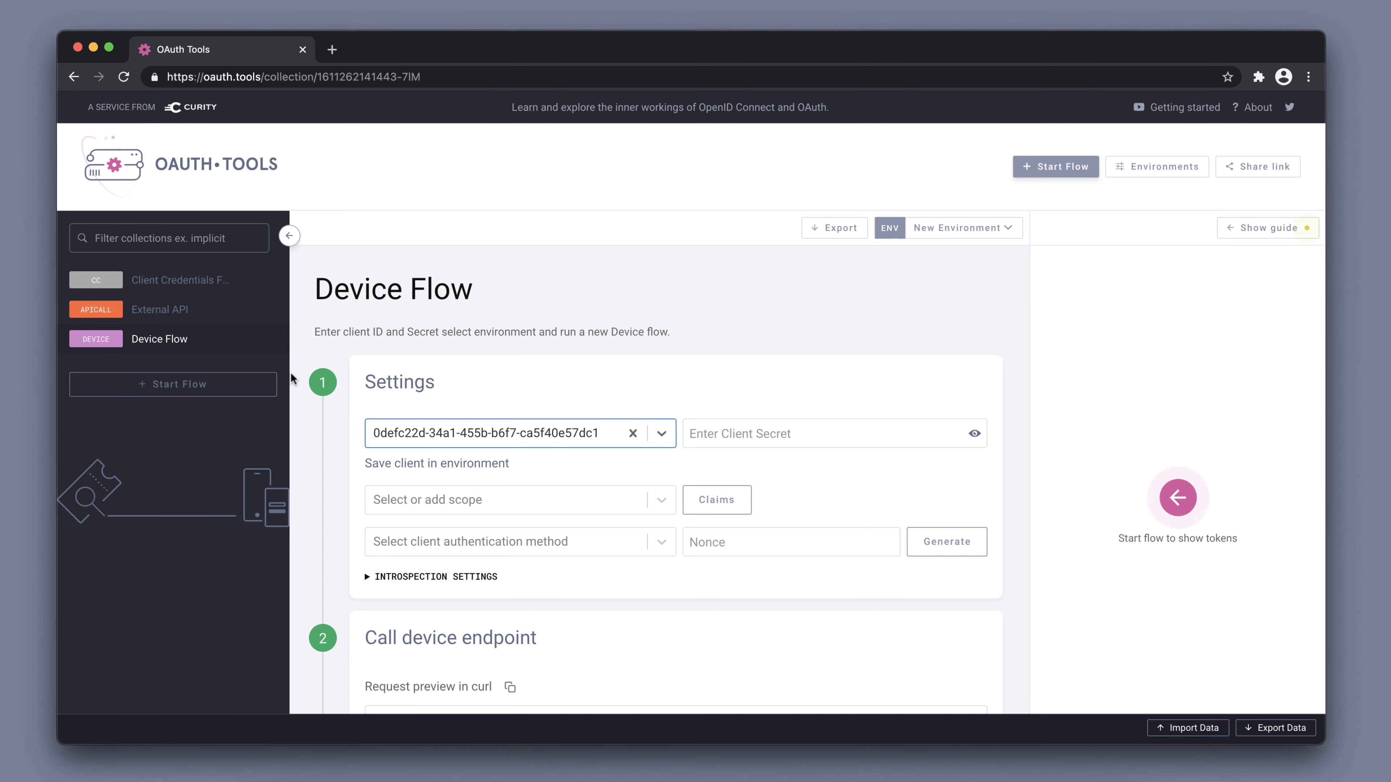
# Step: Copy the client_secret from the registration response into the Device Flow's secret field
pyautogui.click(161, 309)
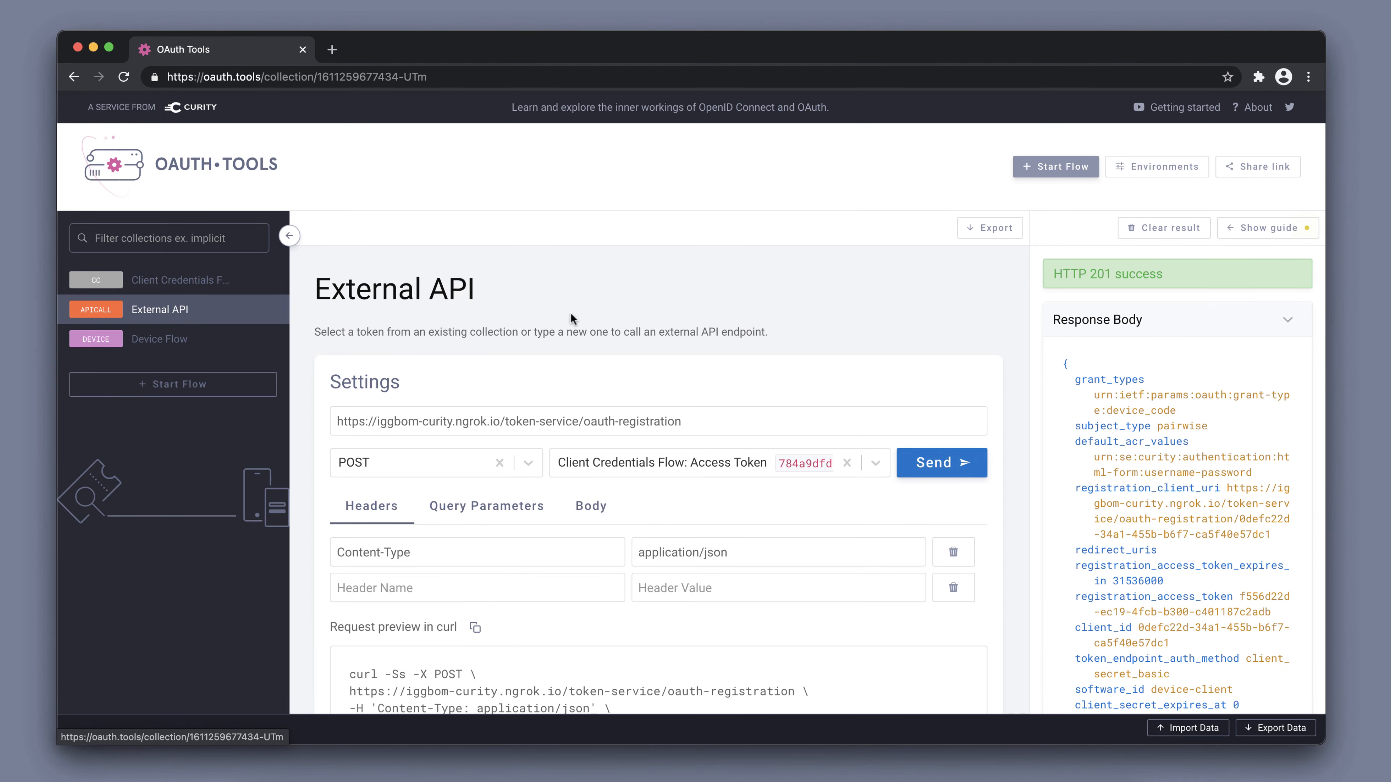
pyautogui.scroll(-3)
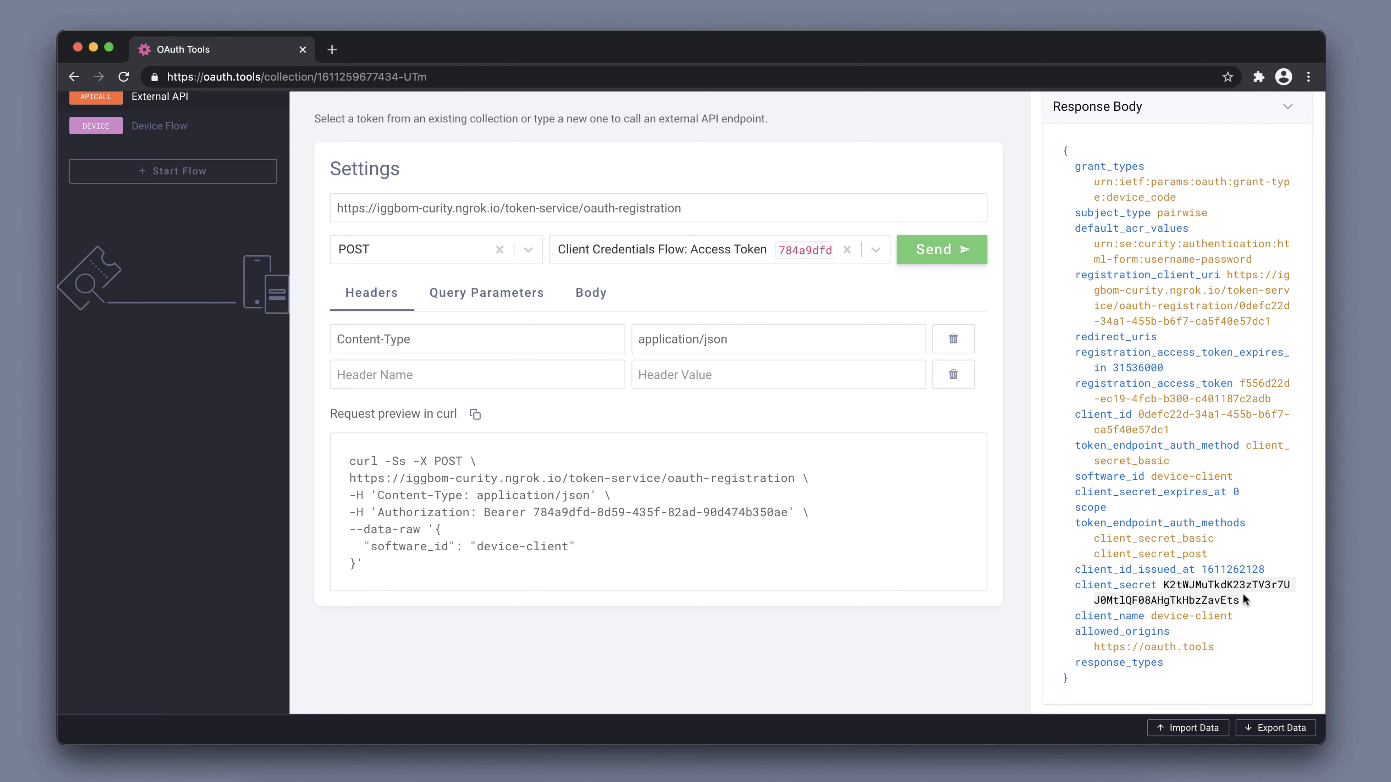
pyautogui.moveTo(250, 139)
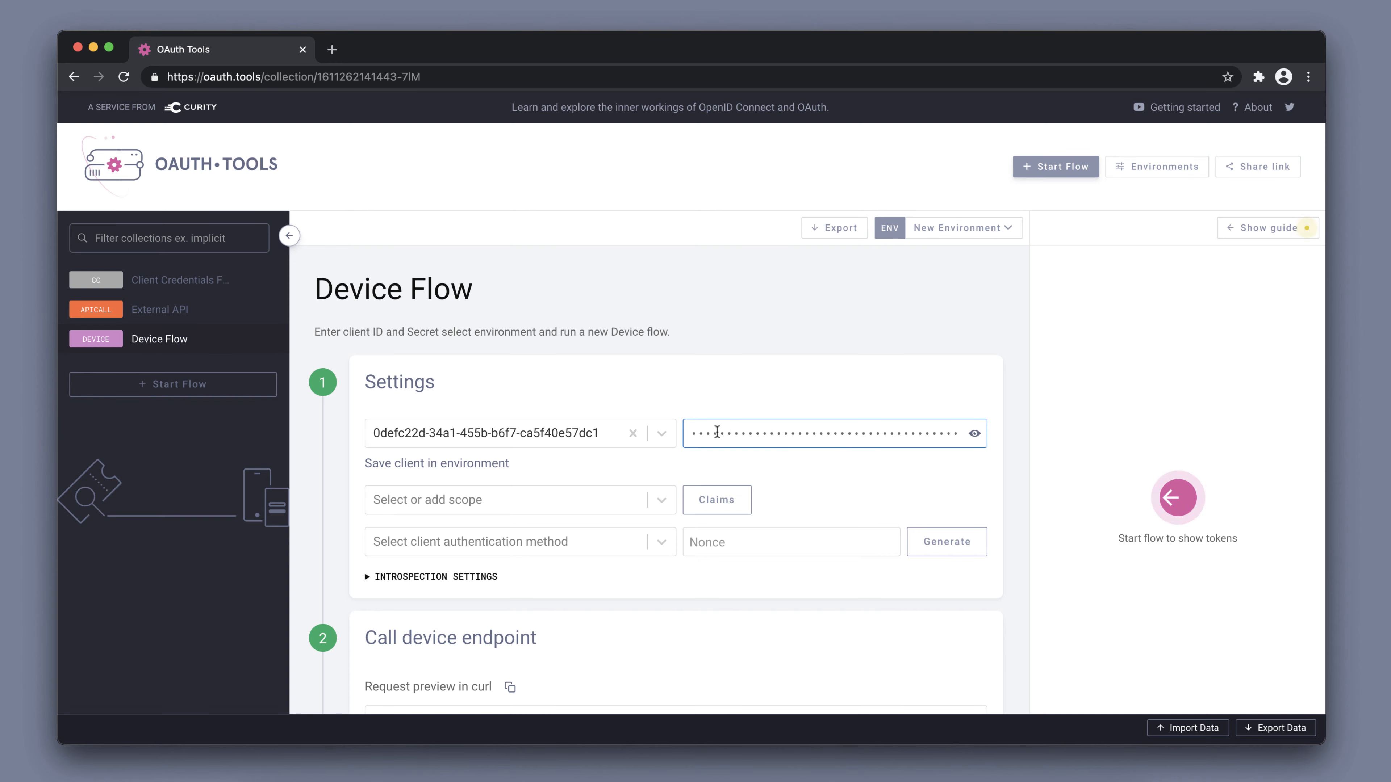
pyautogui.scroll(-3)
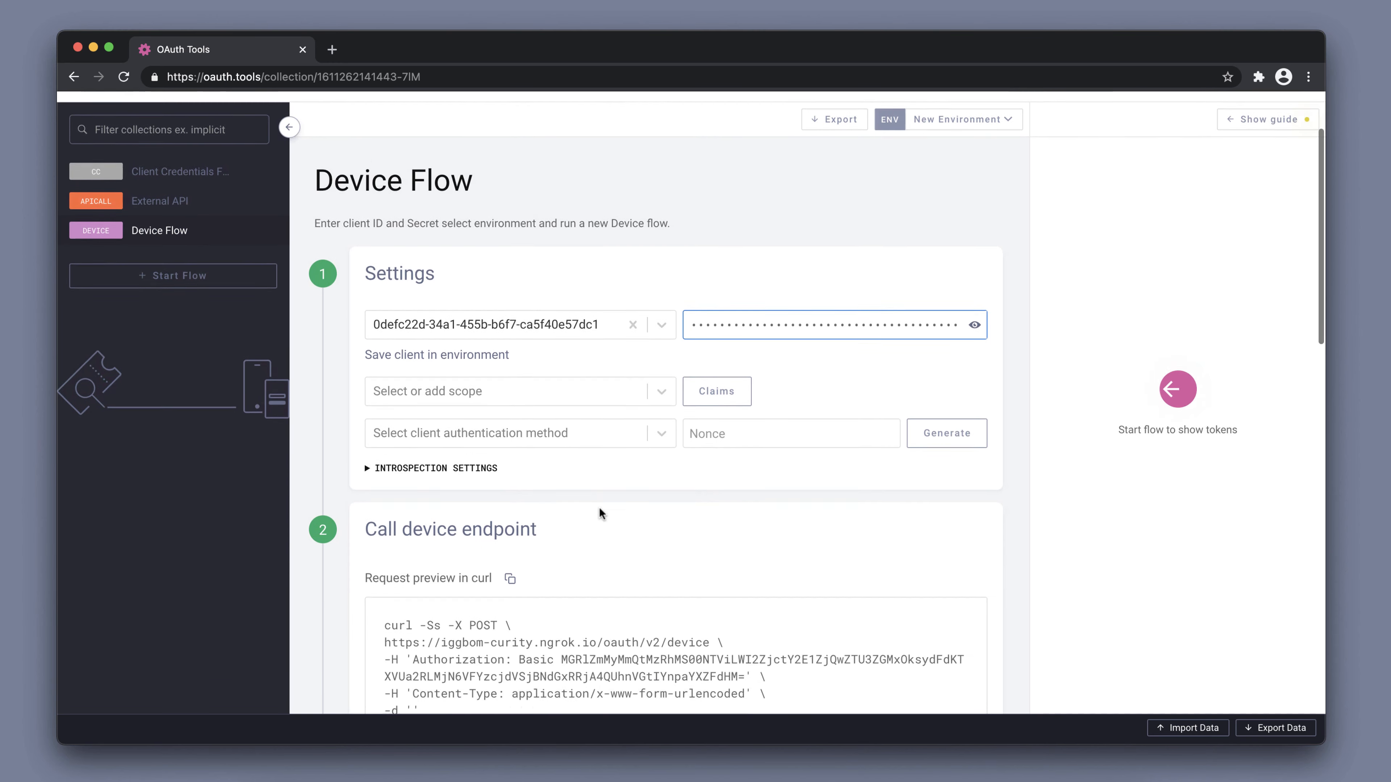
pyautogui.scroll(-3)
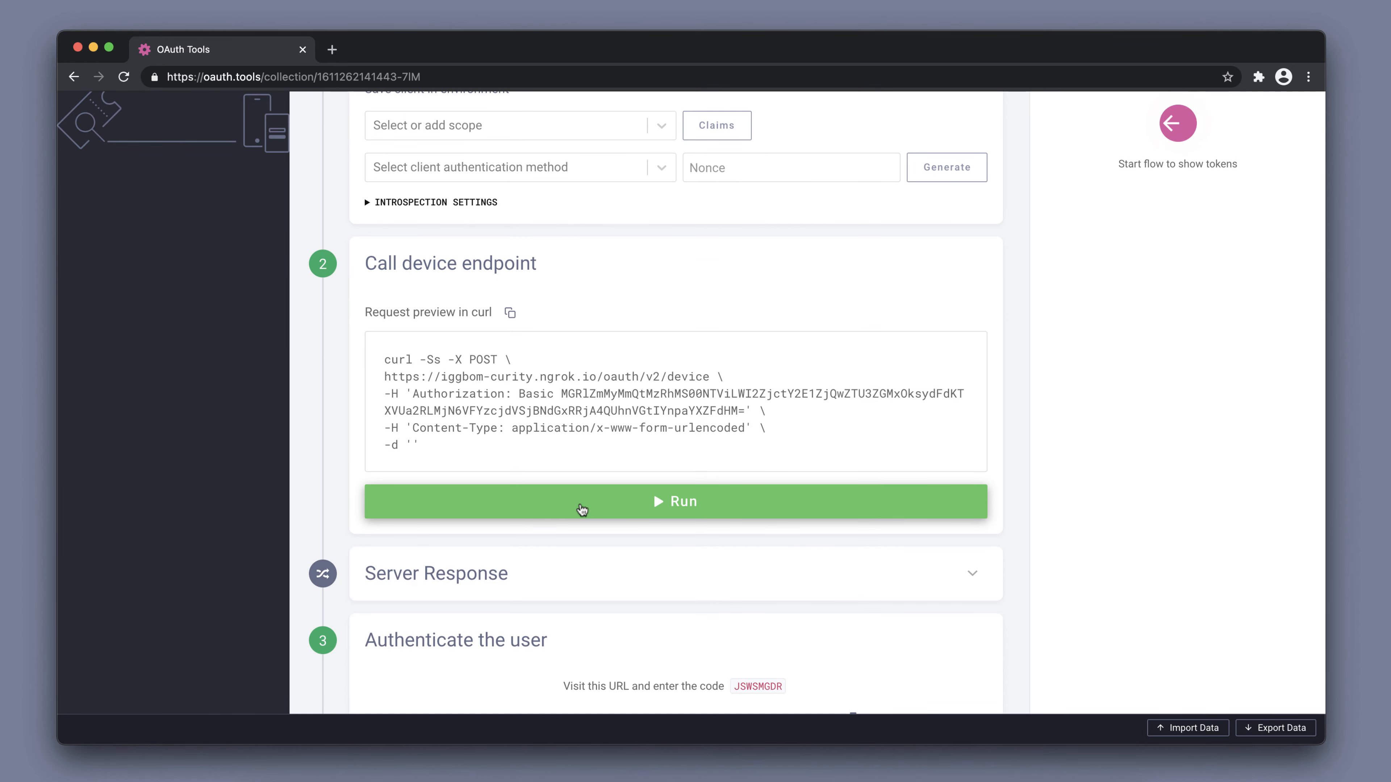
pyautogui.scroll(-3)
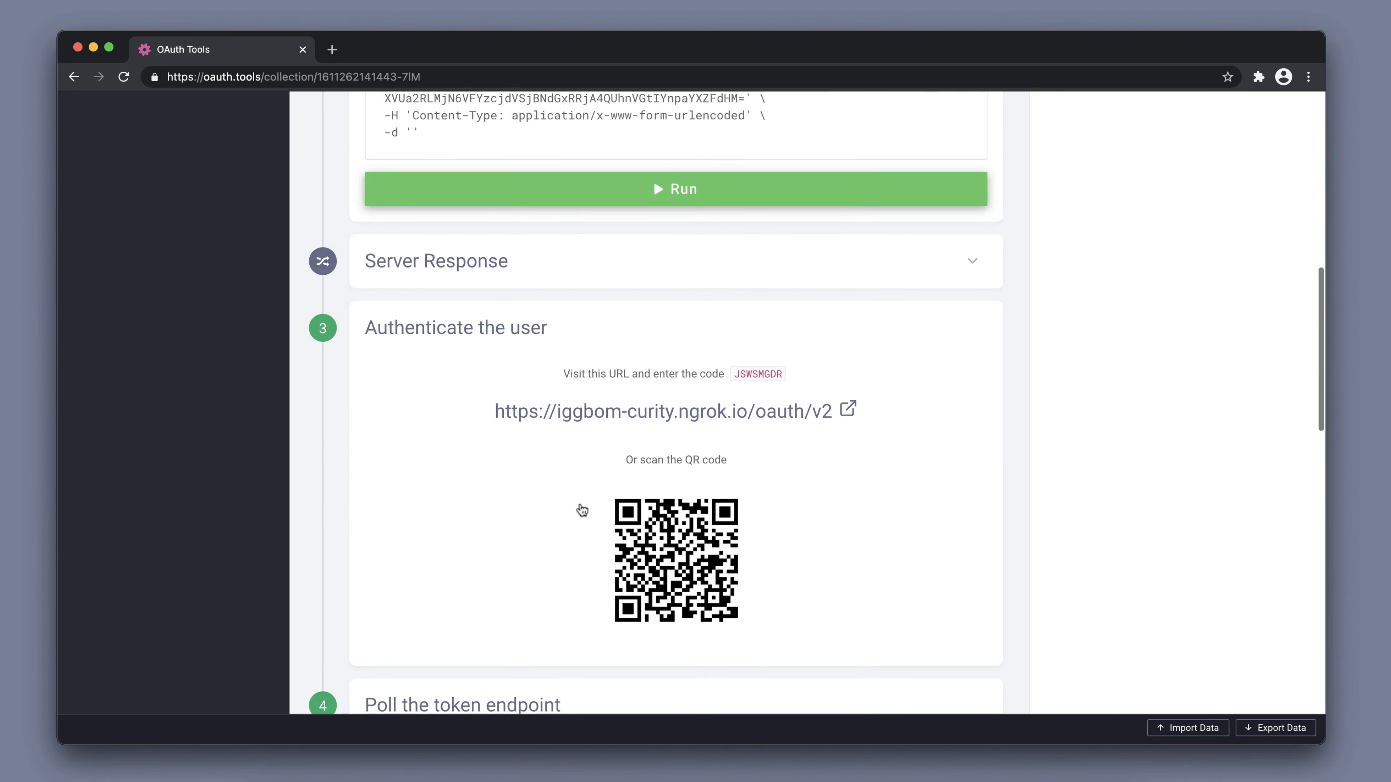
pyautogui.scroll(-3)
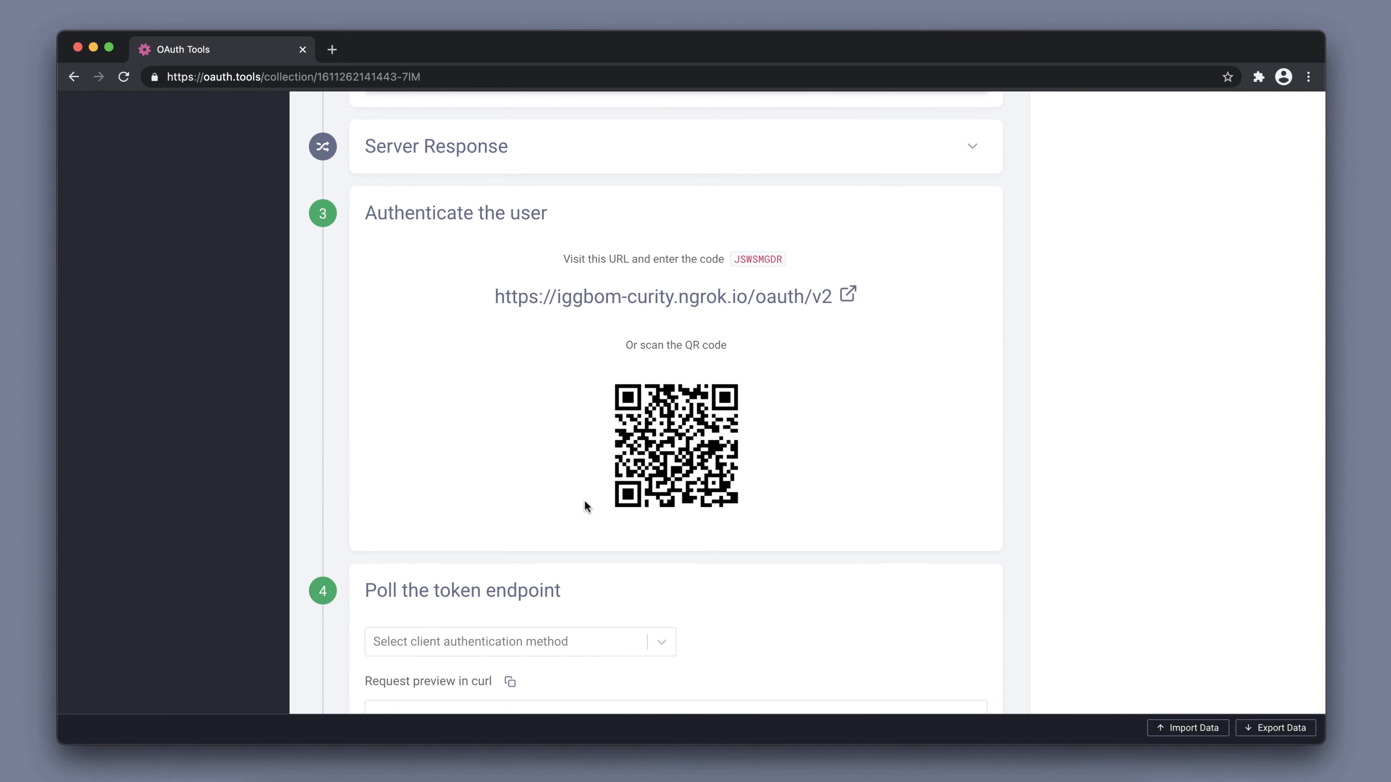
pyautogui.moveTo(710, 432)
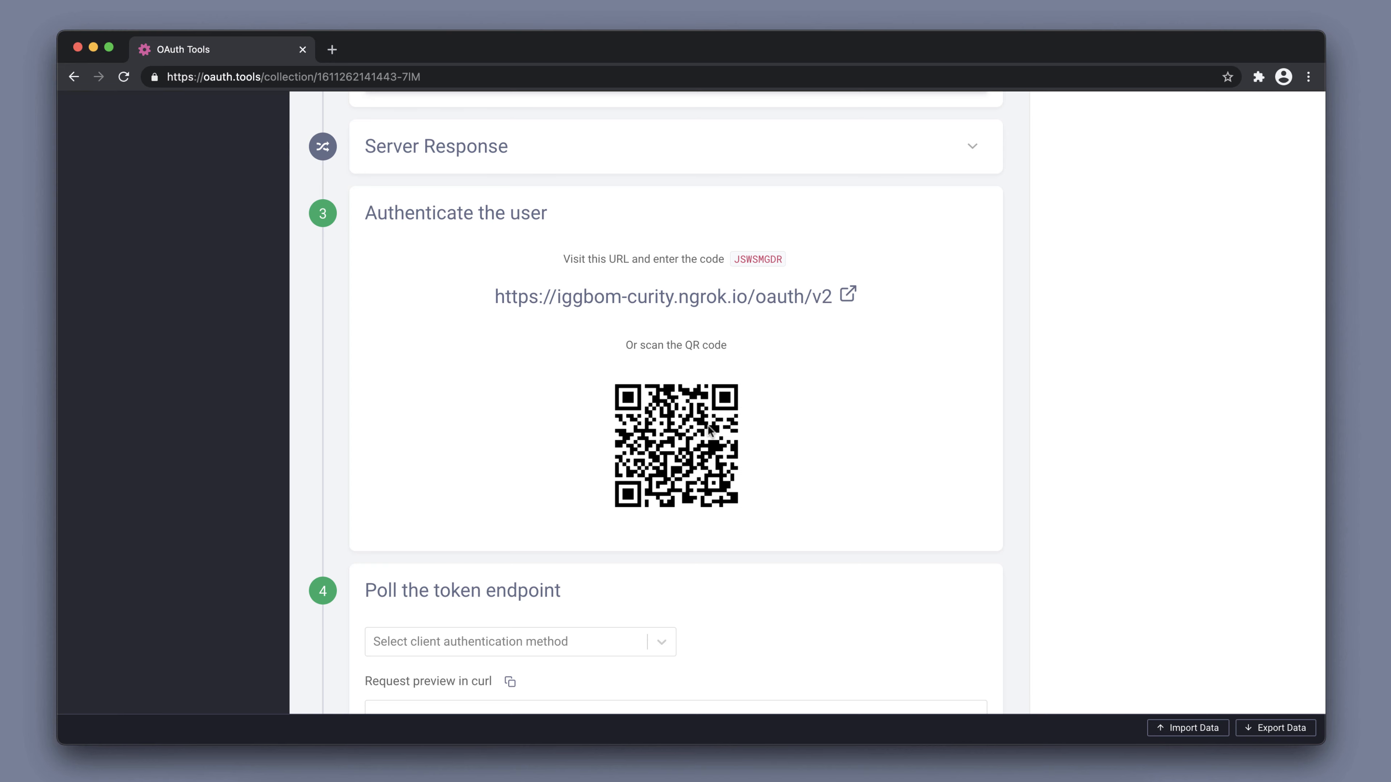
pyautogui.moveTo(664, 296)
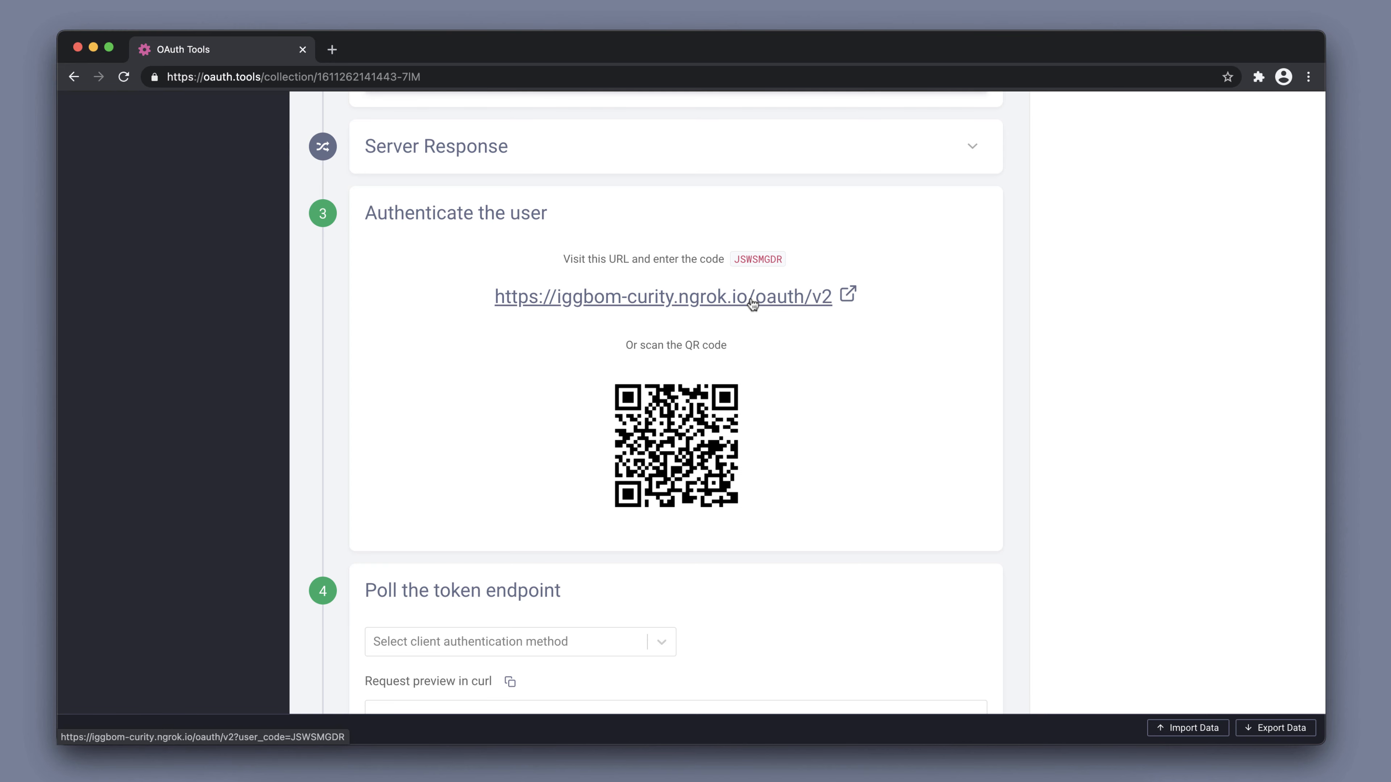
pyautogui.moveTo(597, 461)
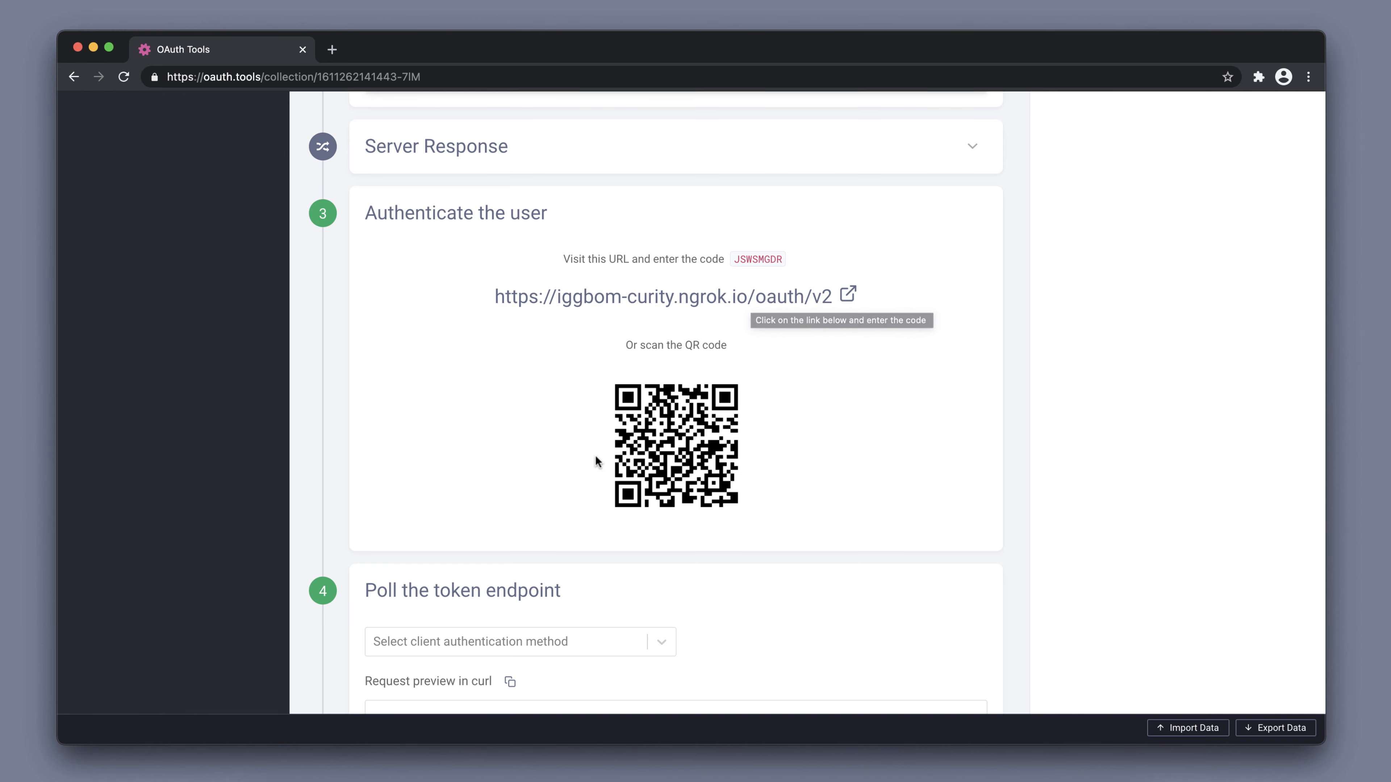
# Step: Poll the token endpoint with client_secret_post authentication, getting HTTP 400 authorization_pending
pyautogui.scroll(-3)
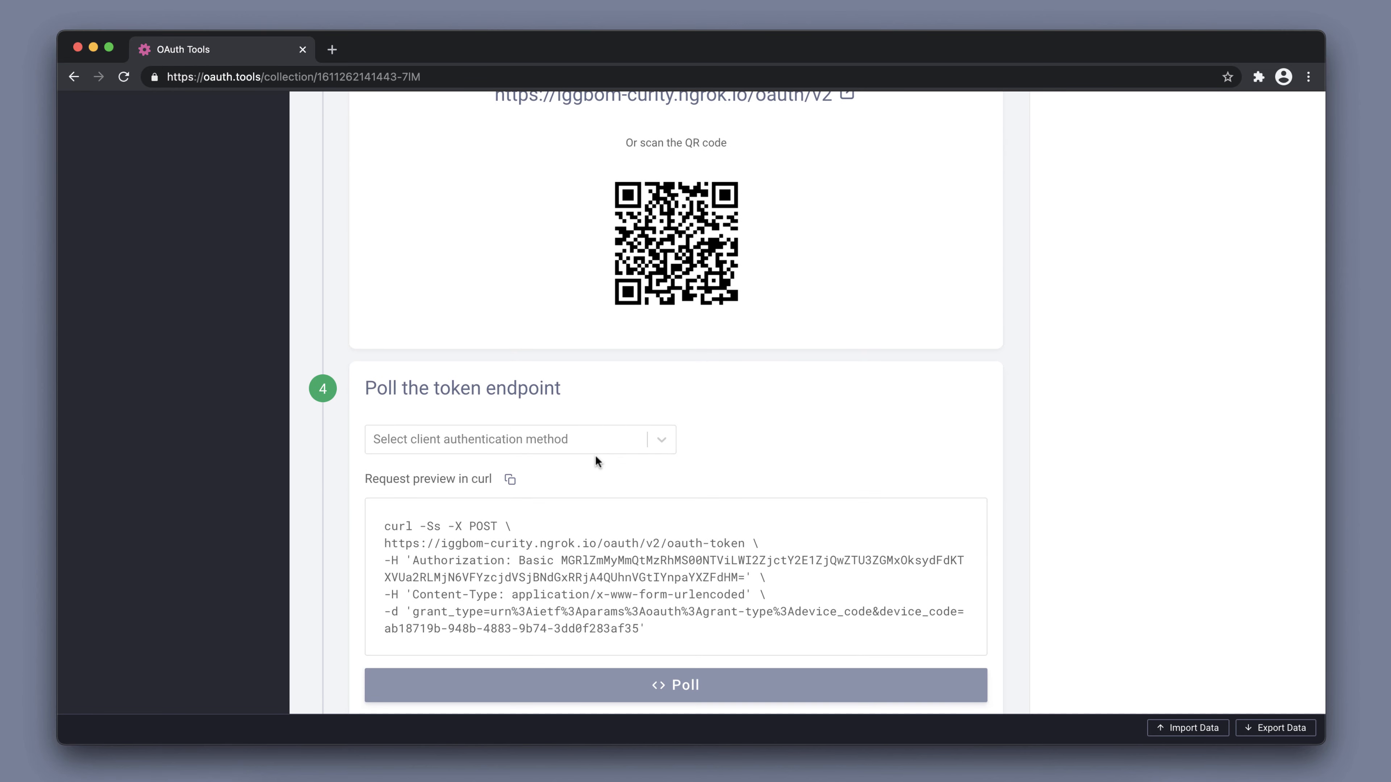
pyautogui.click(519, 439)
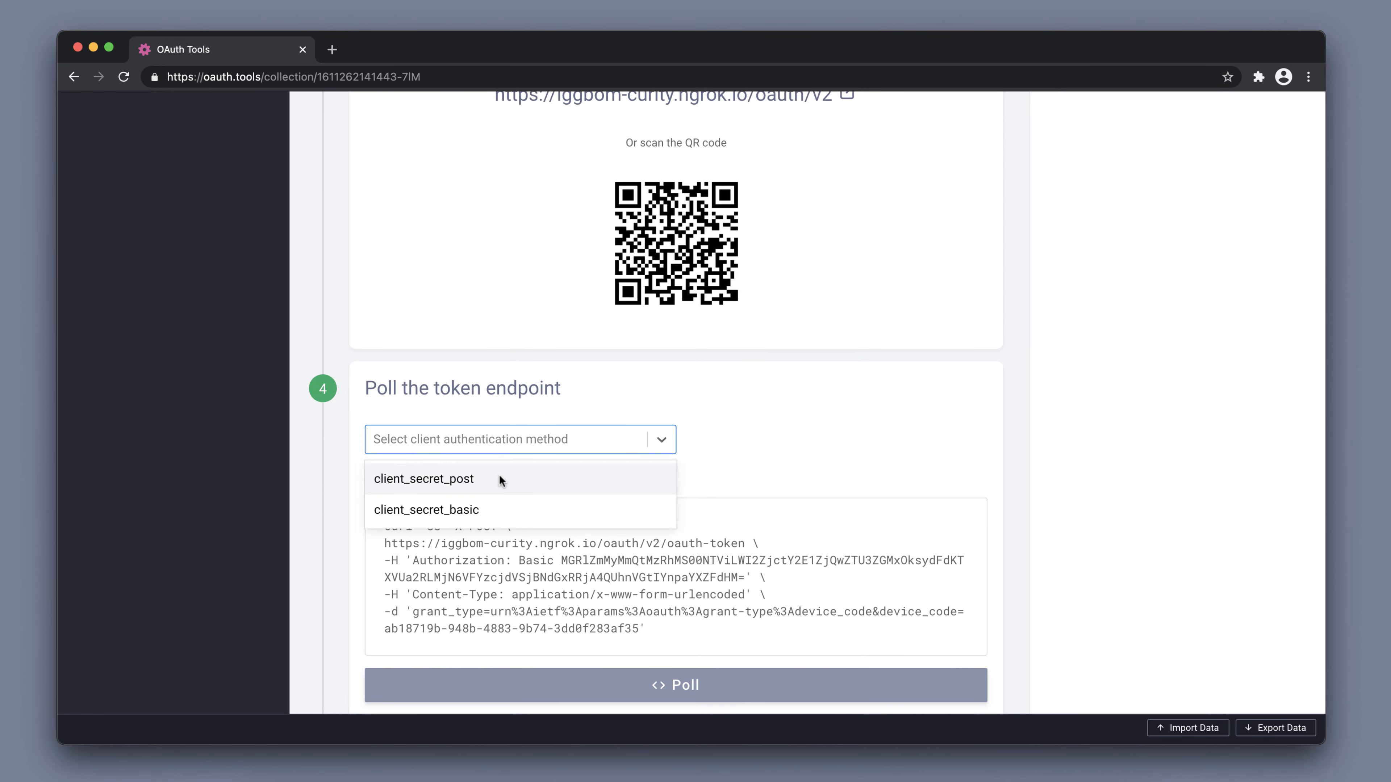
pyautogui.click(424, 479)
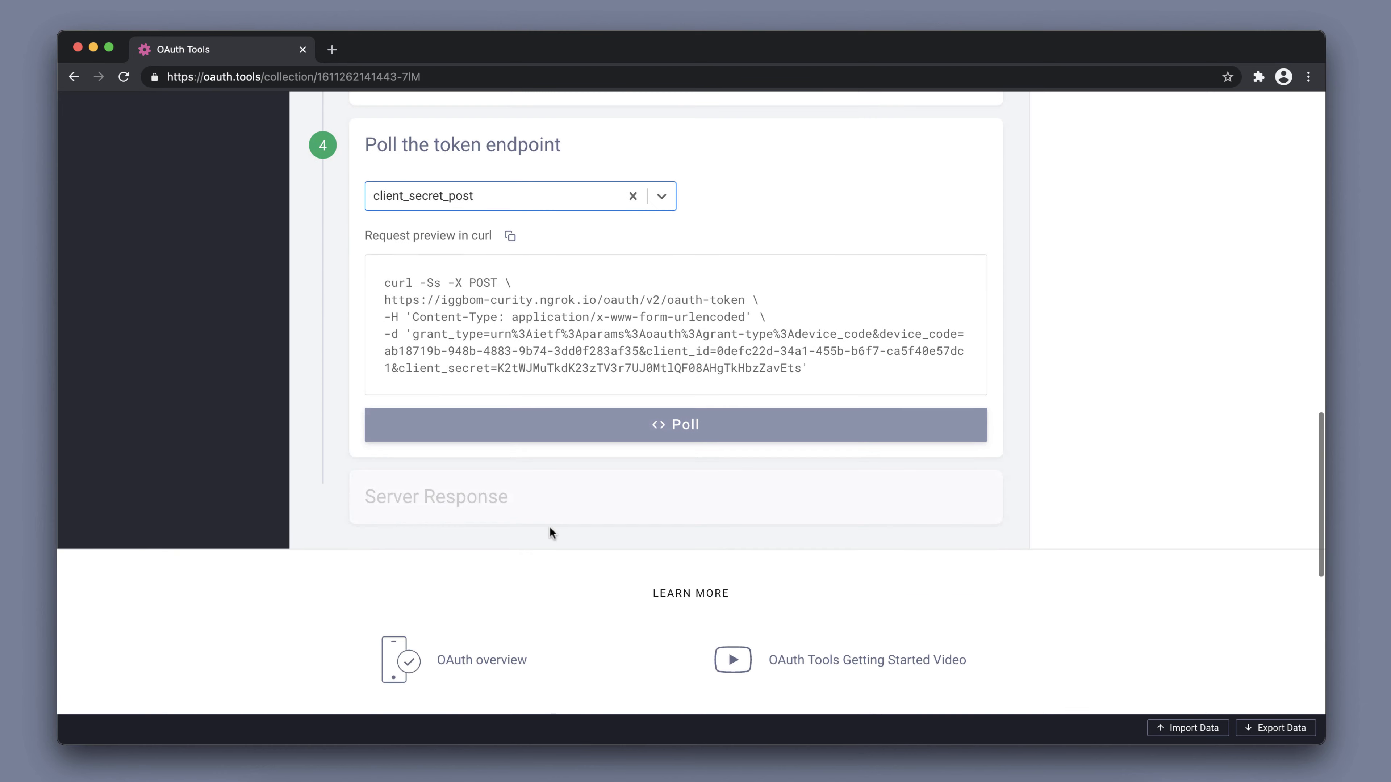
pyautogui.scroll(3)
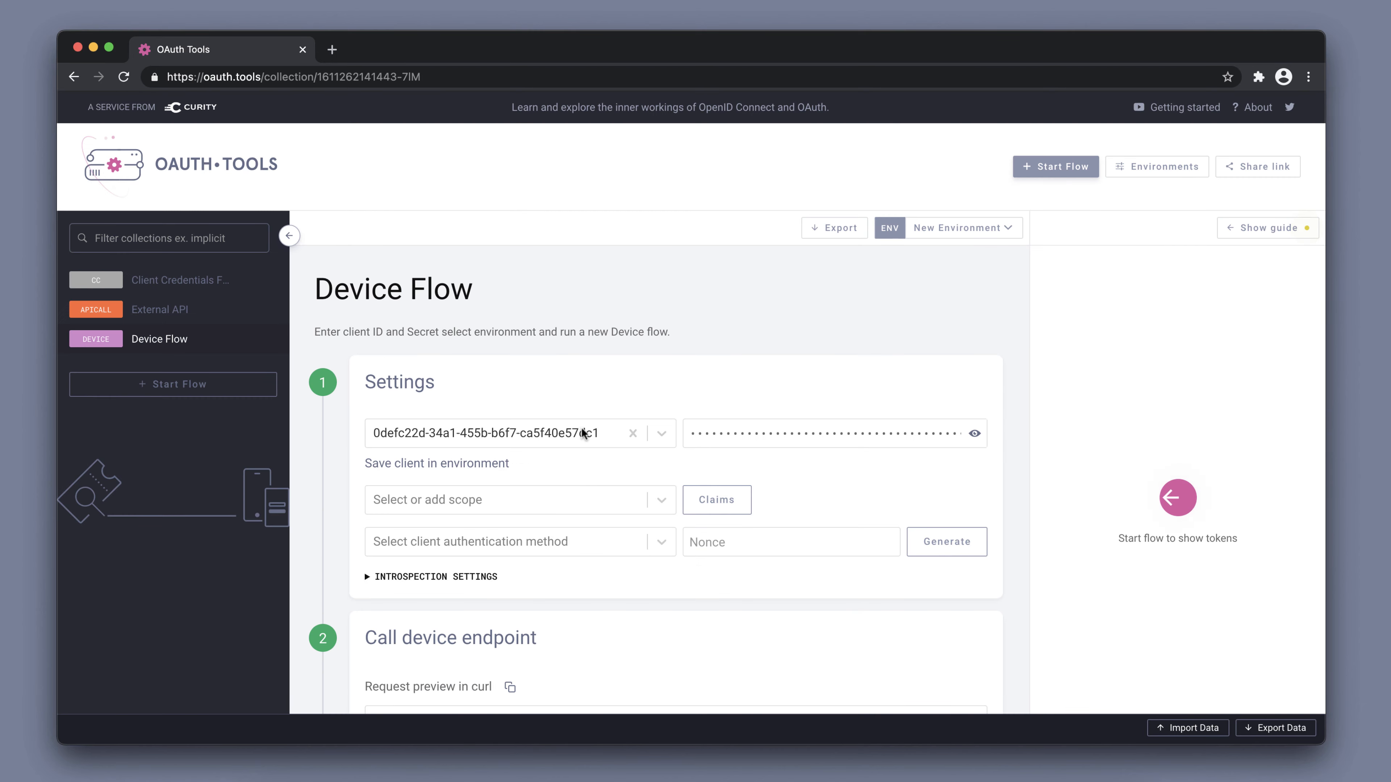
pyautogui.scroll(-3)
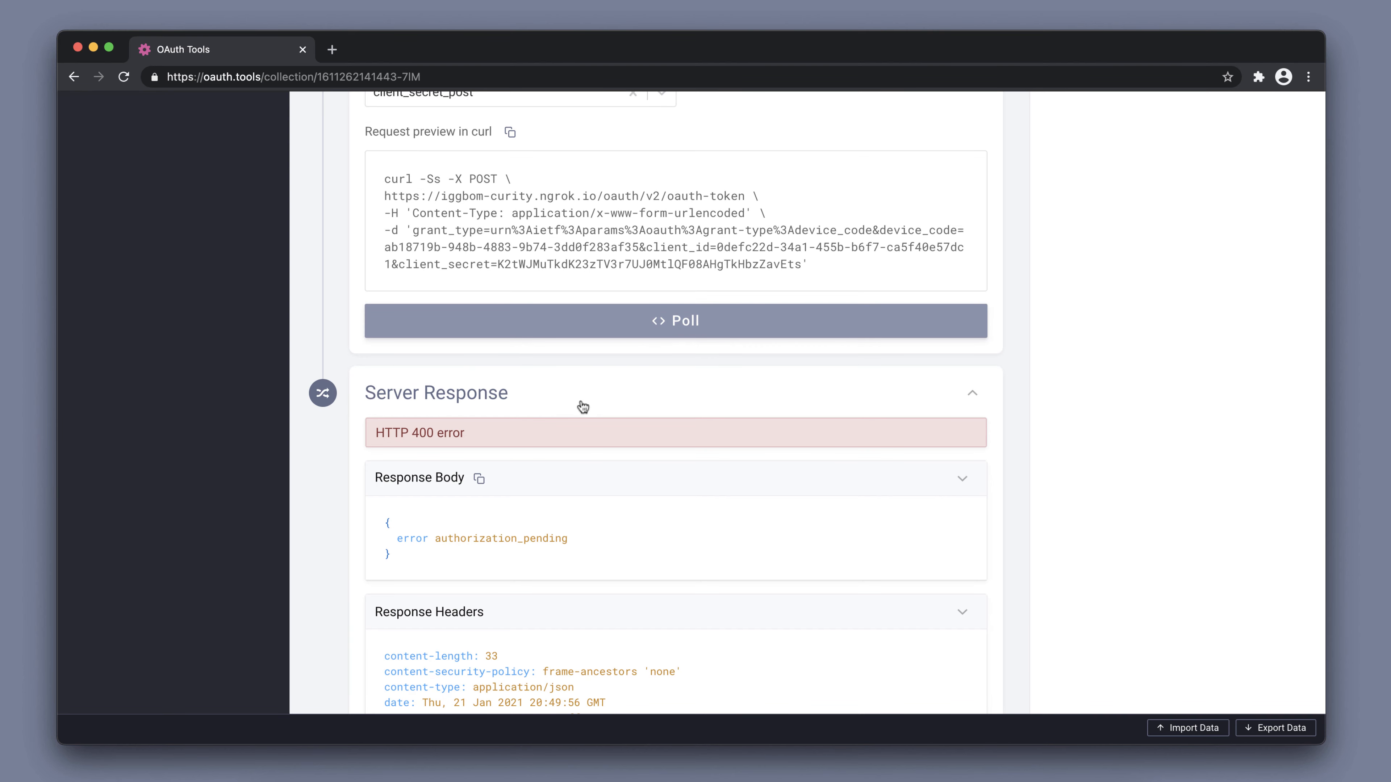
pyautogui.moveTo(556, 545)
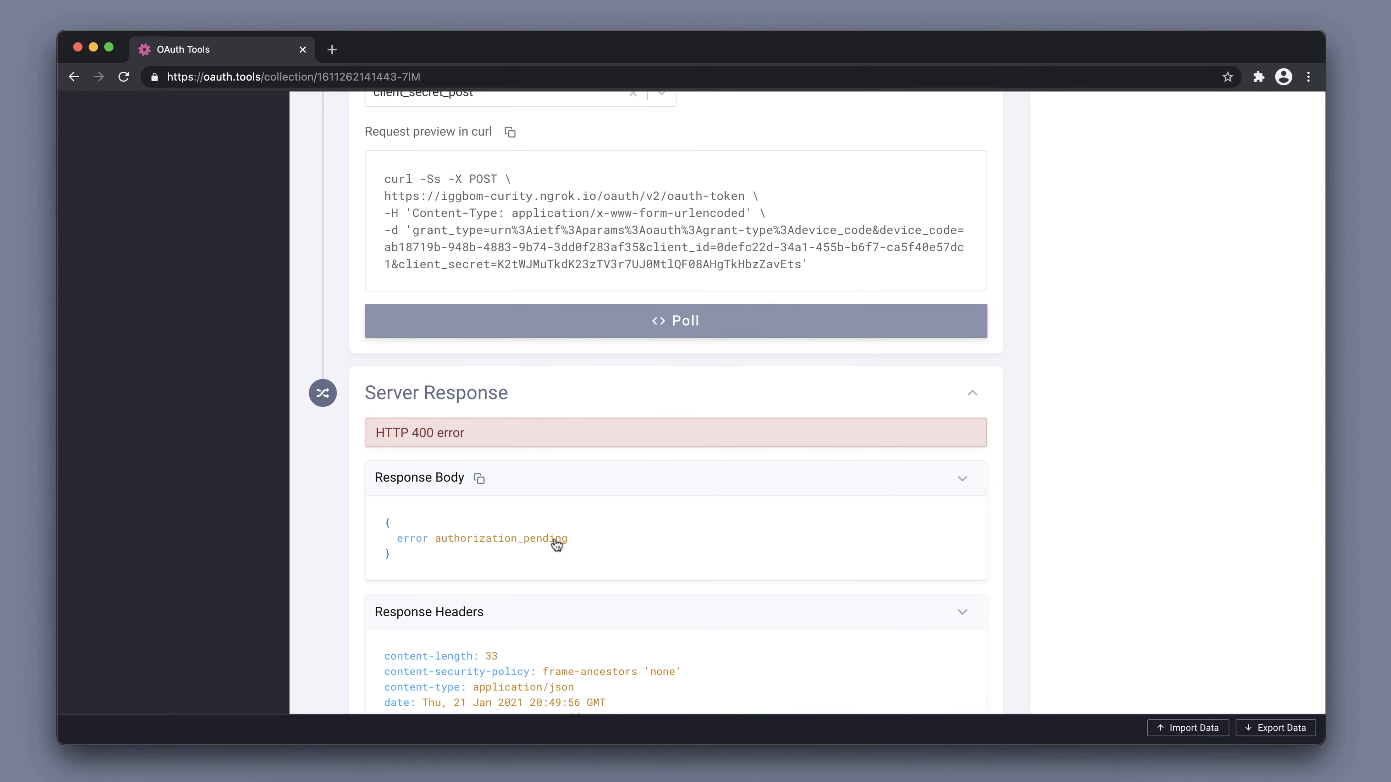
pyautogui.scroll(3)
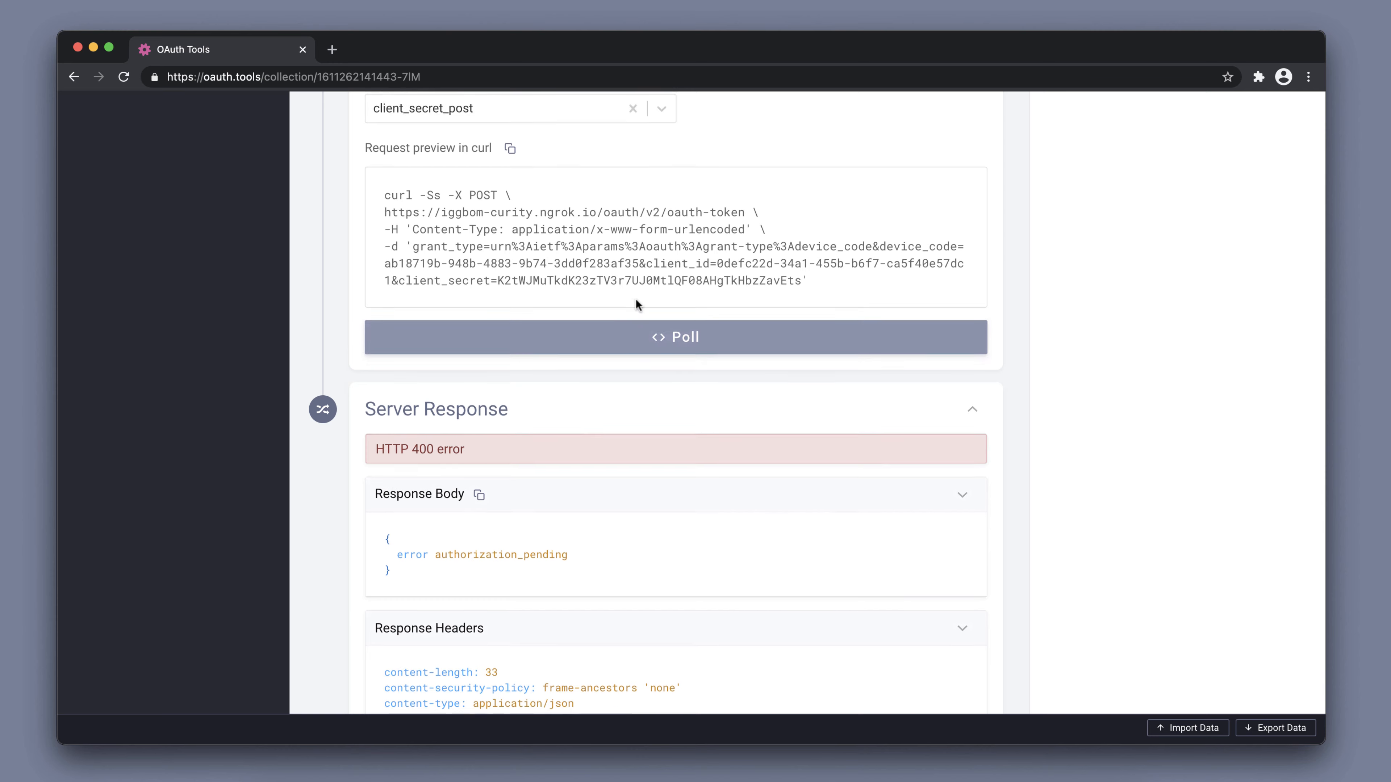
pyautogui.scroll(3)
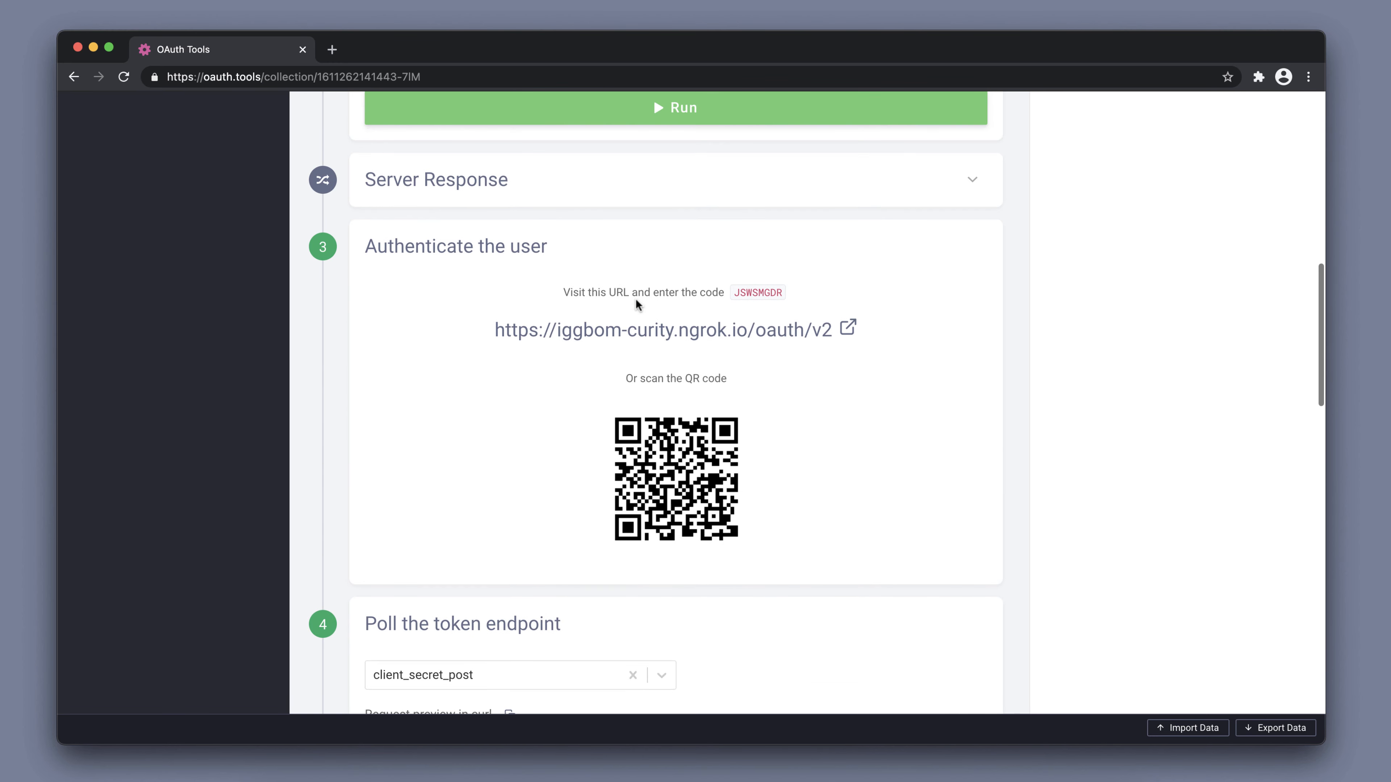
pyautogui.moveTo(664, 329)
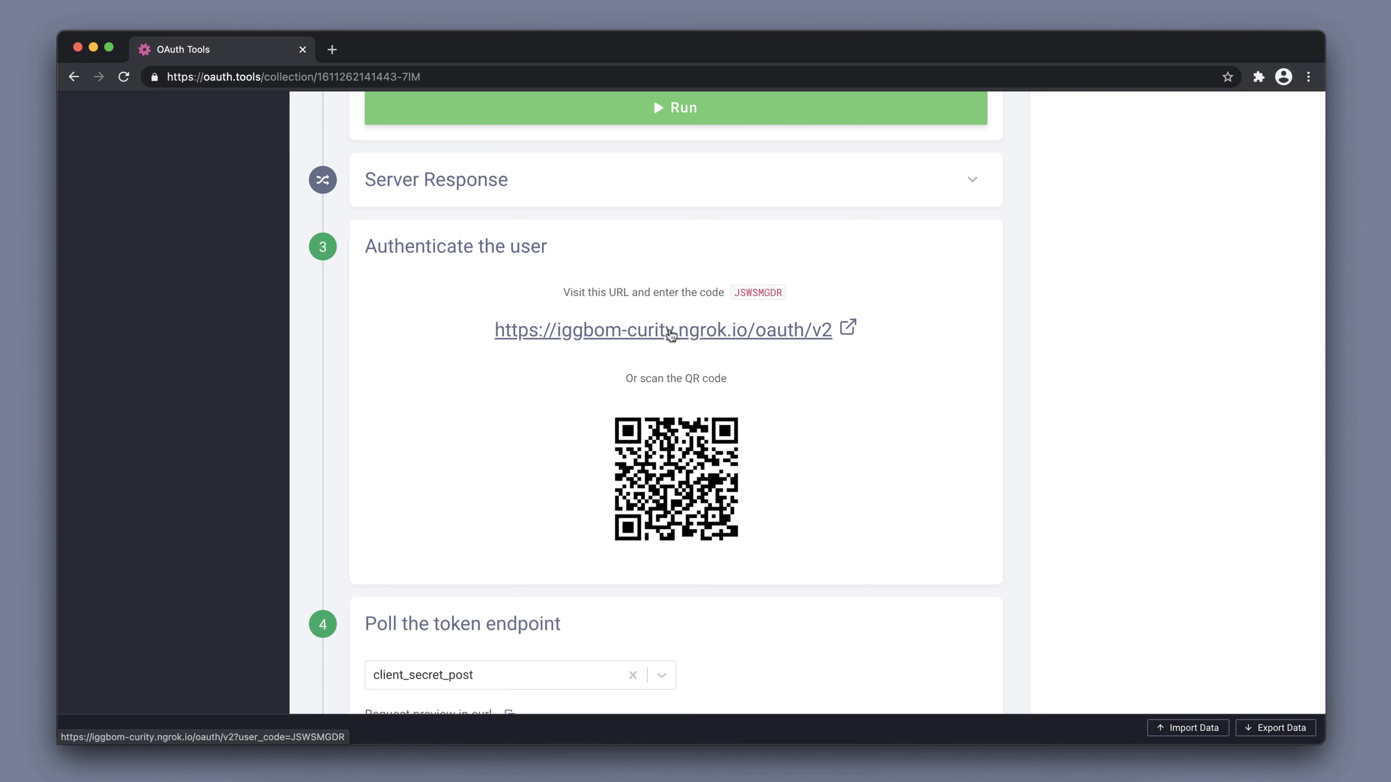
# Step: Open the verification page and submit the prefilled user code
pyautogui.click(663, 329)
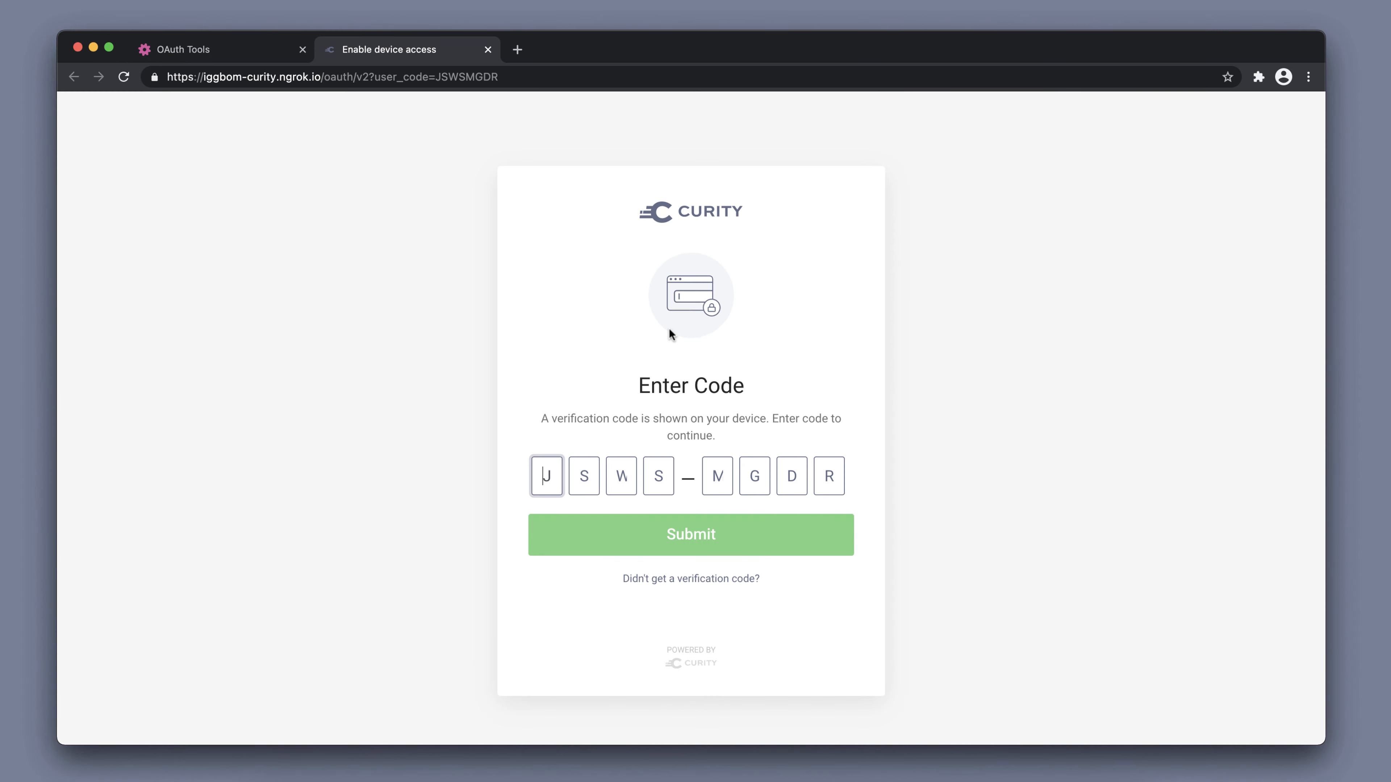
pyautogui.moveTo(679, 485)
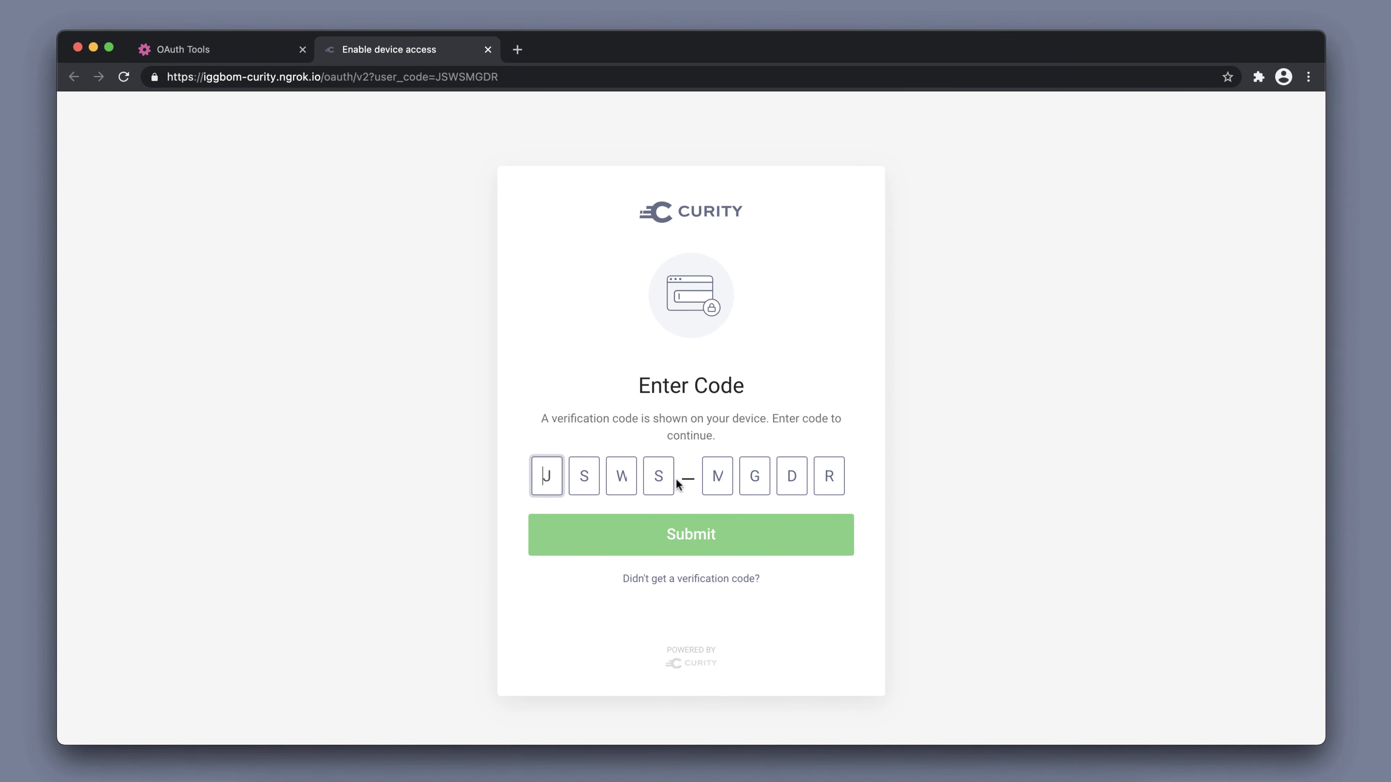
pyautogui.click(691, 534)
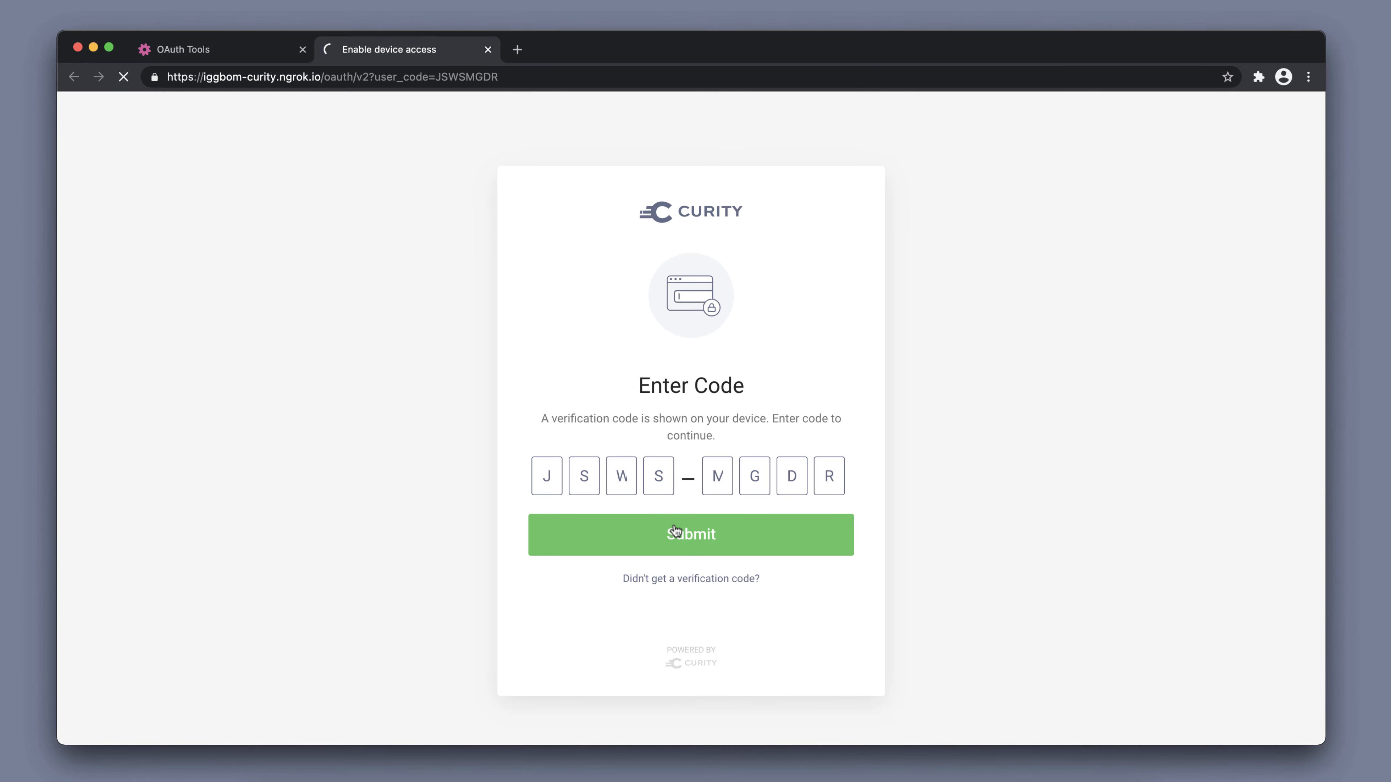
pyautogui.click(690, 534)
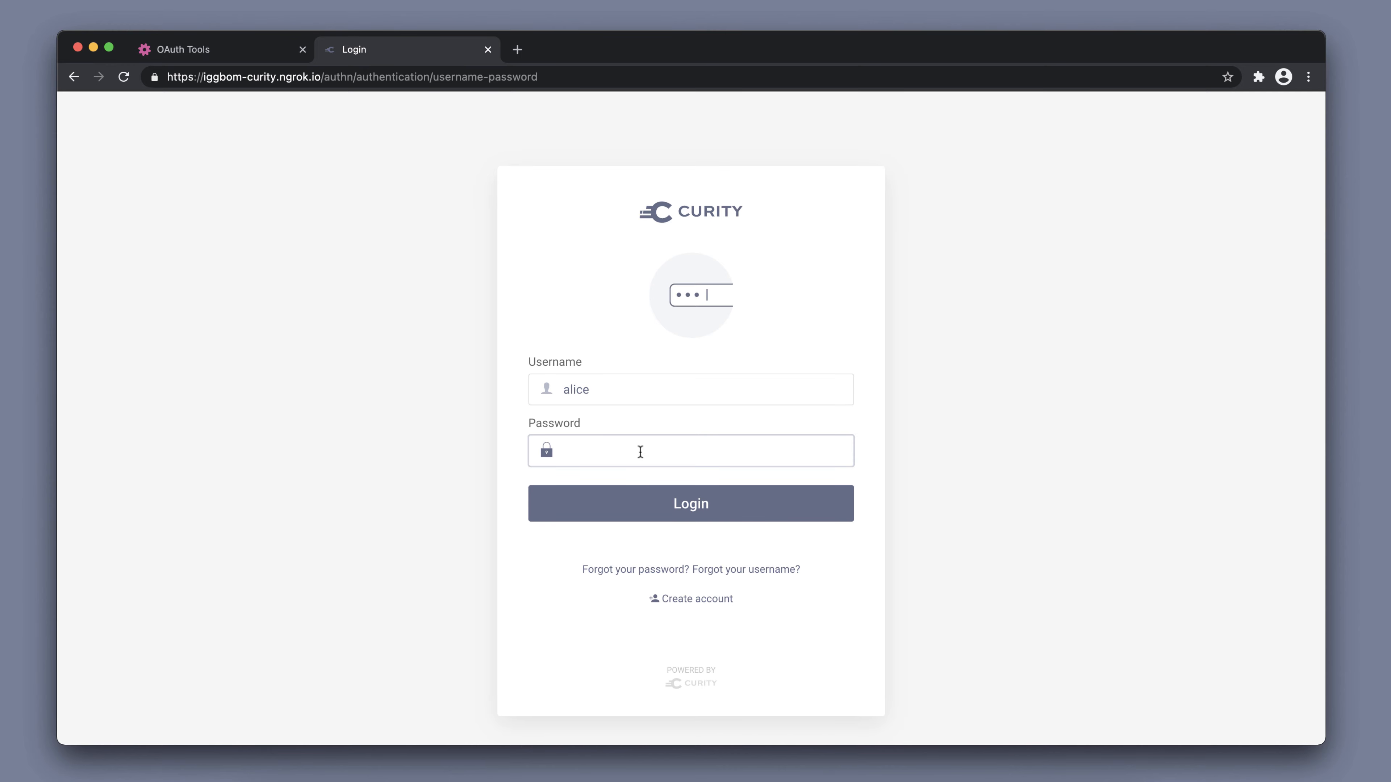
# Step: Sign in as alice with the password and confirm device access, reaching the Done page
pyautogui.write('password')
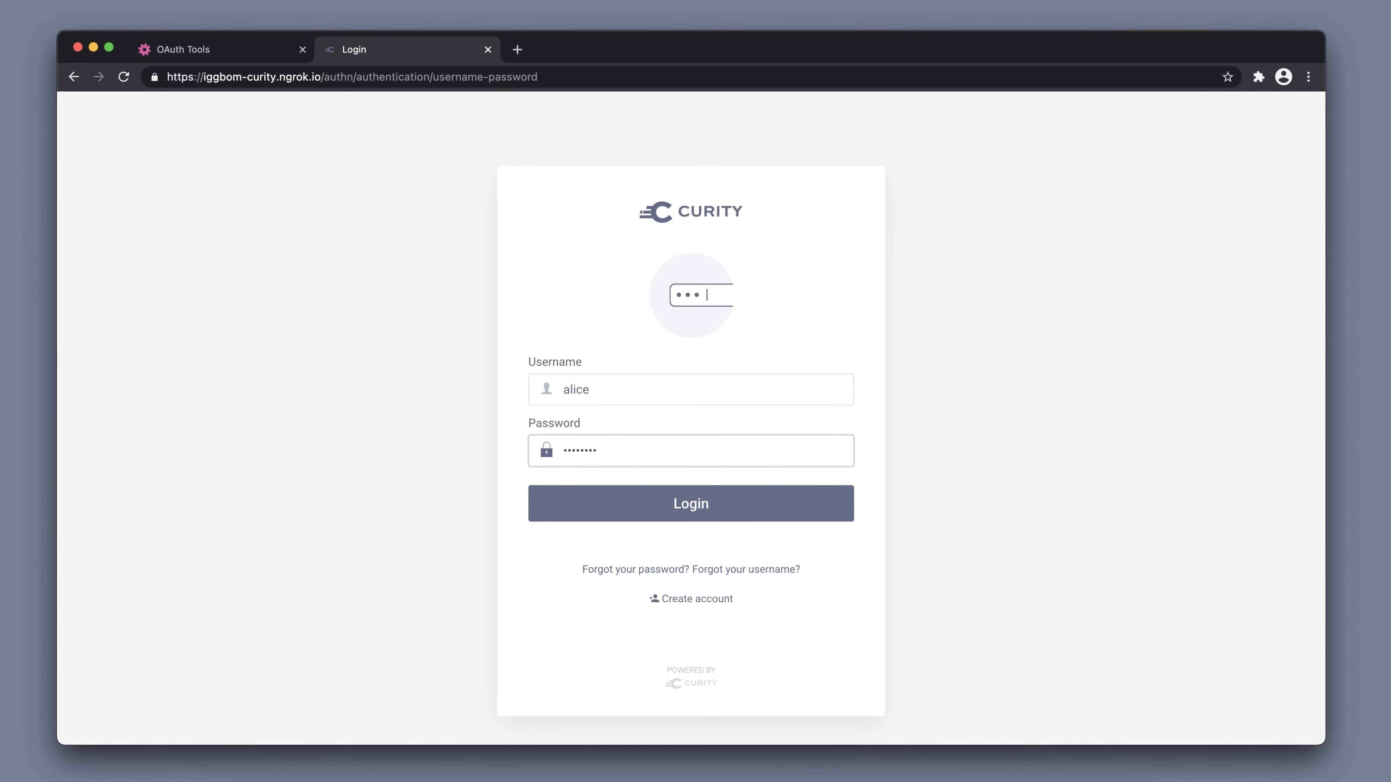
pyautogui.click(690, 503)
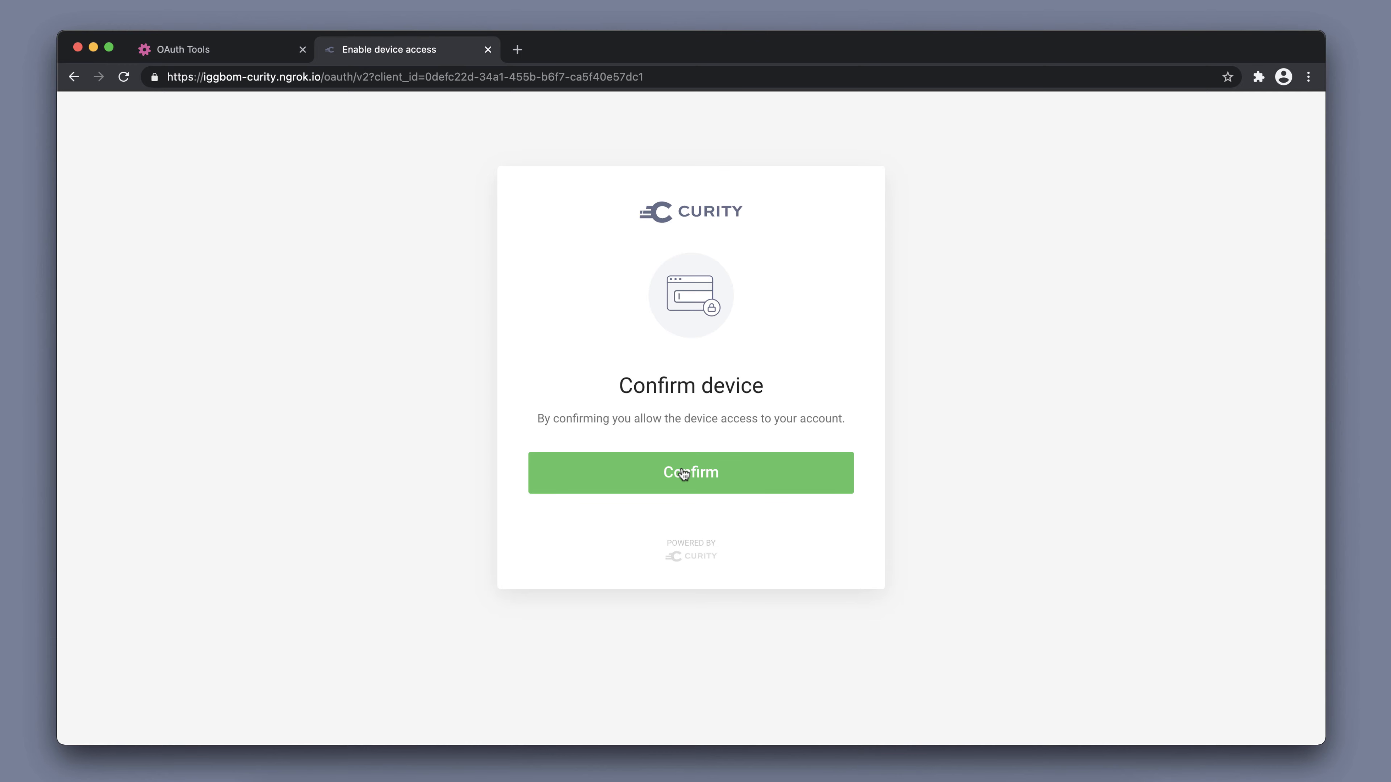
pyautogui.click(691, 471)
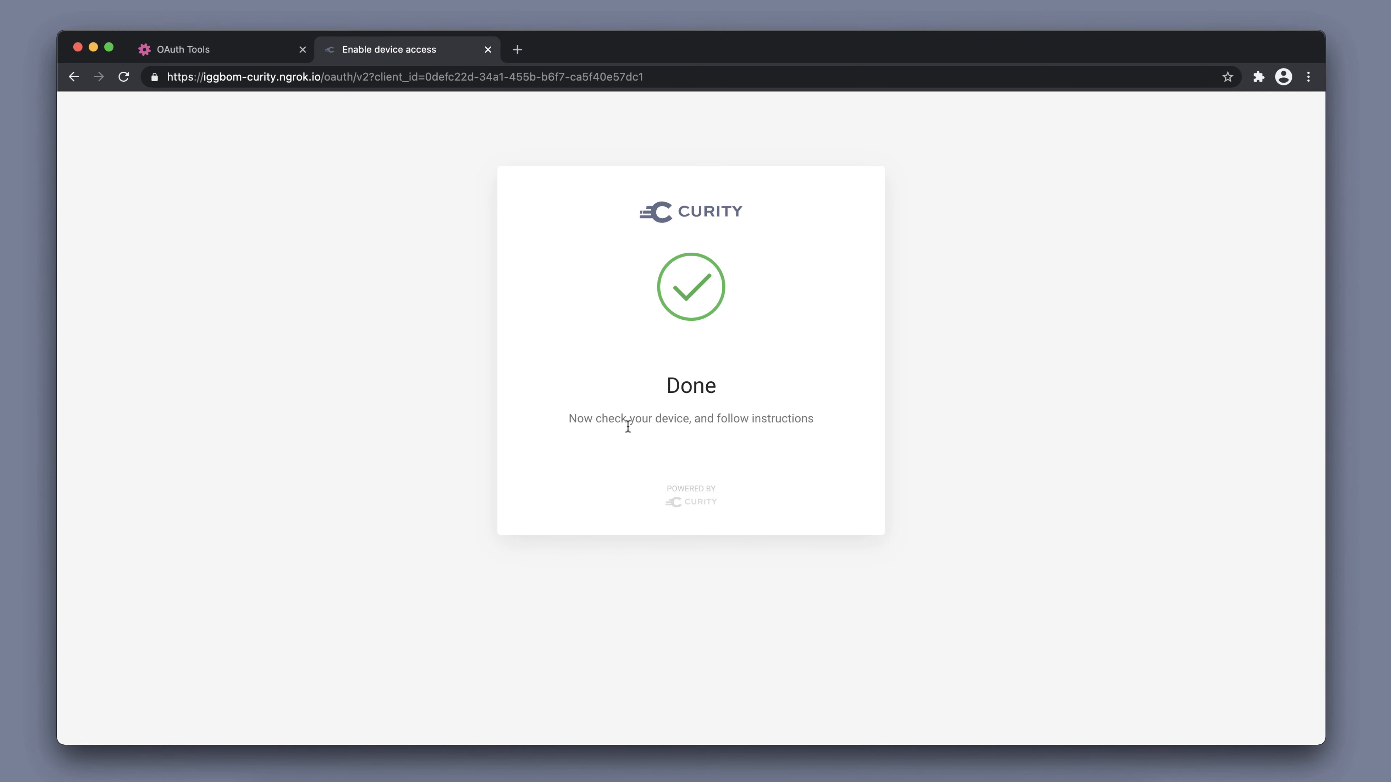
pyautogui.moveTo(211, 92)
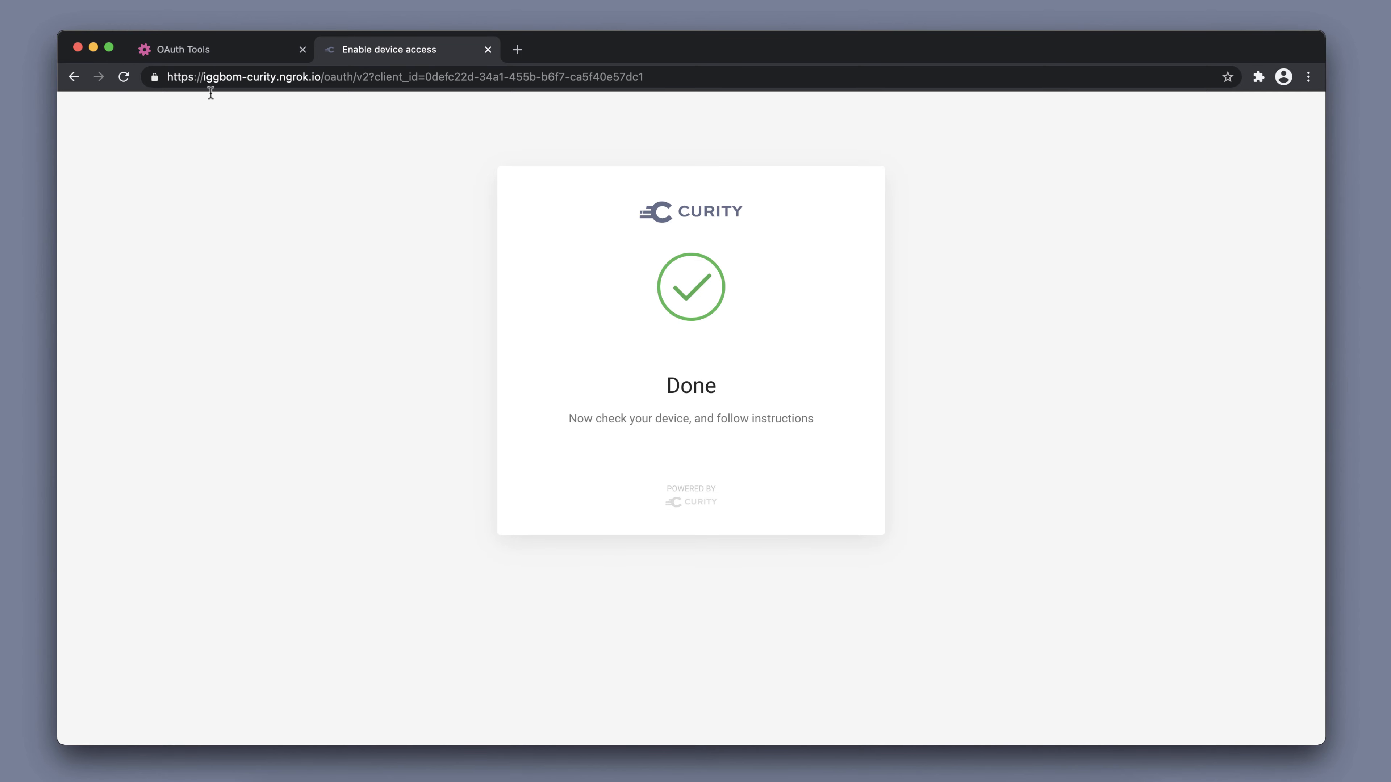
# Step: Poll the token endpoint again in OAuth Tools, getting HTTP 200 with access_token and refresh_token
pyautogui.click(185, 49)
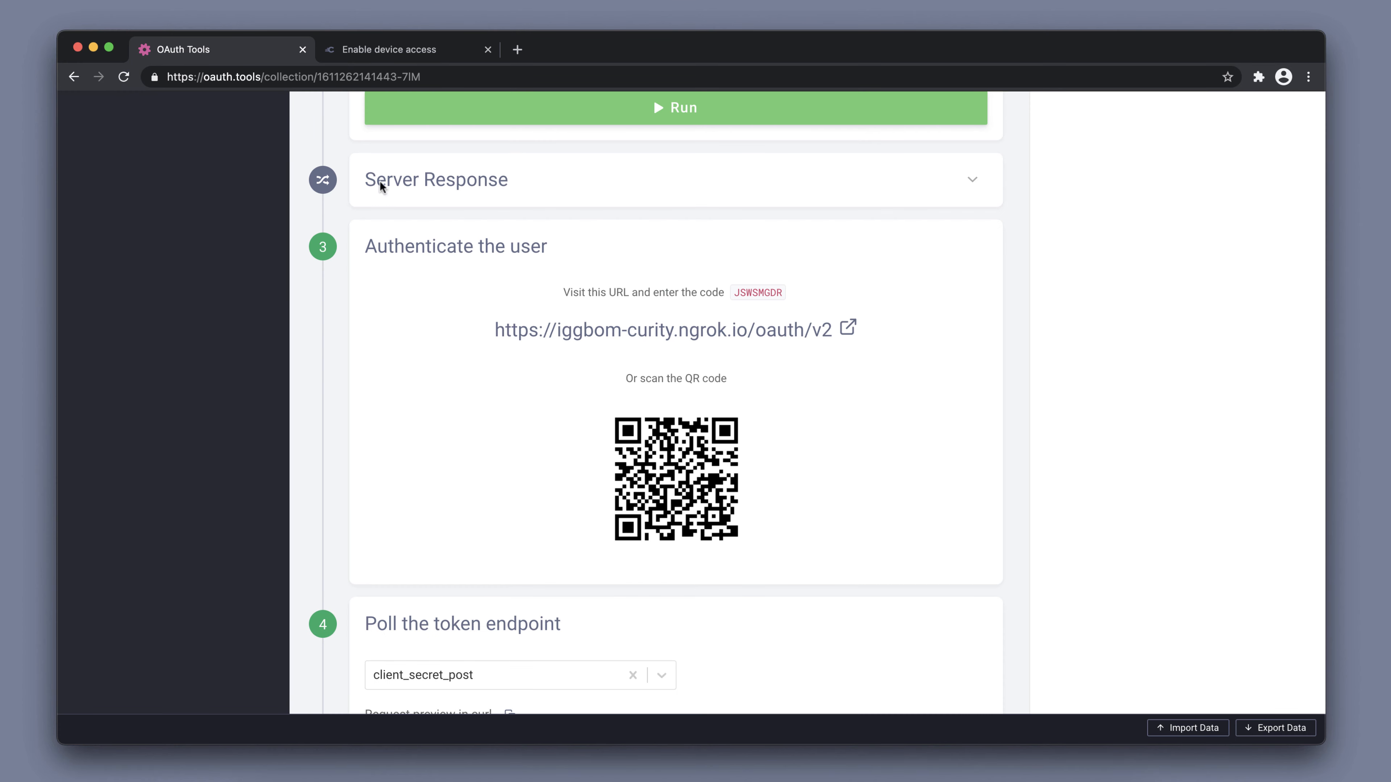
pyautogui.scroll(-3)
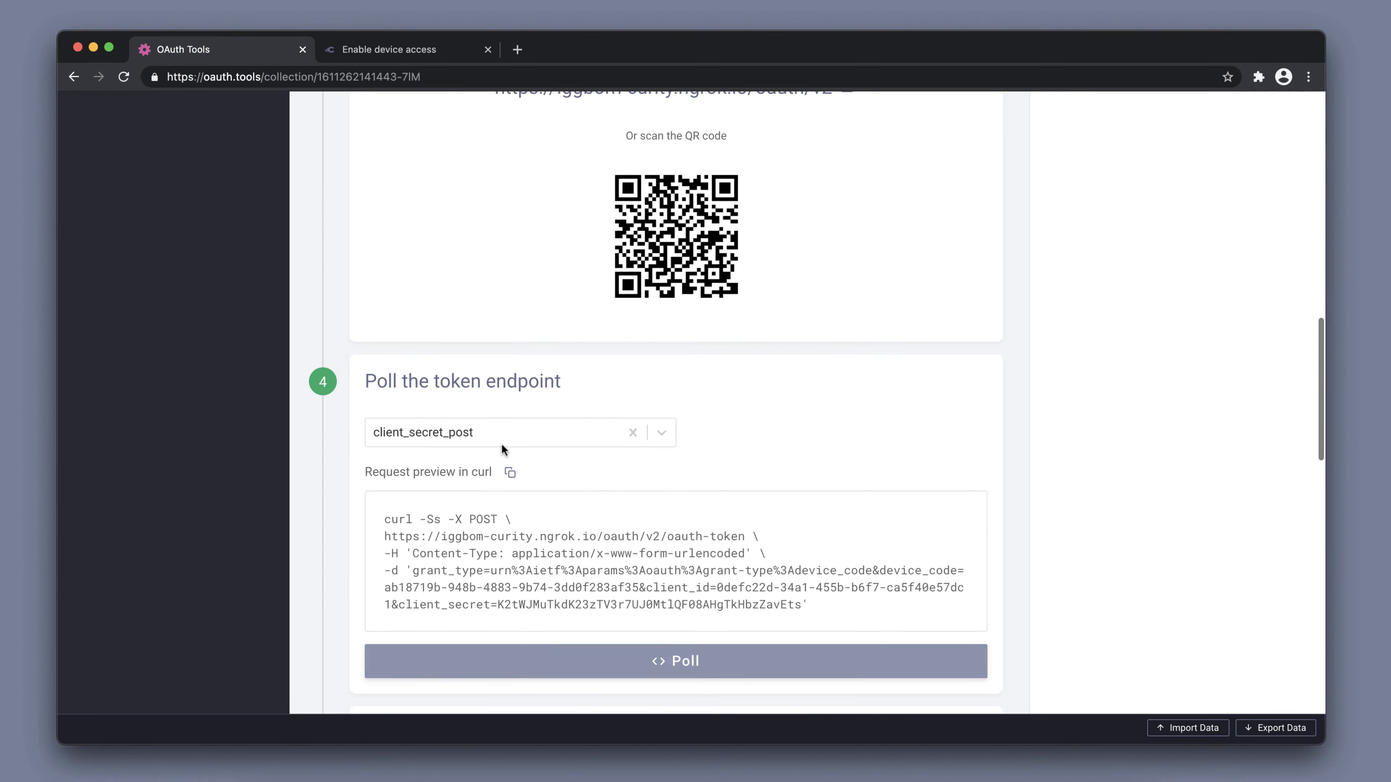
pyautogui.scroll(3)
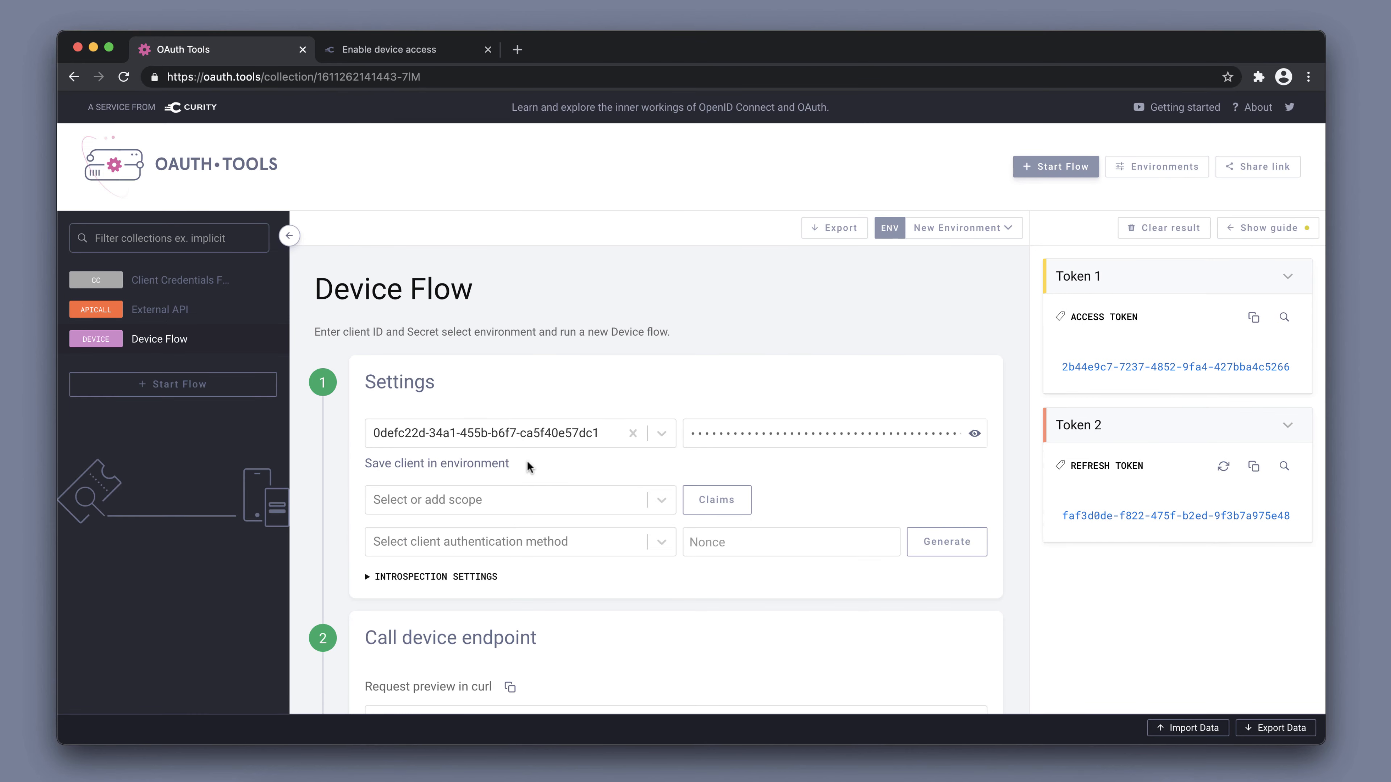
pyautogui.moveTo(1100, 395)
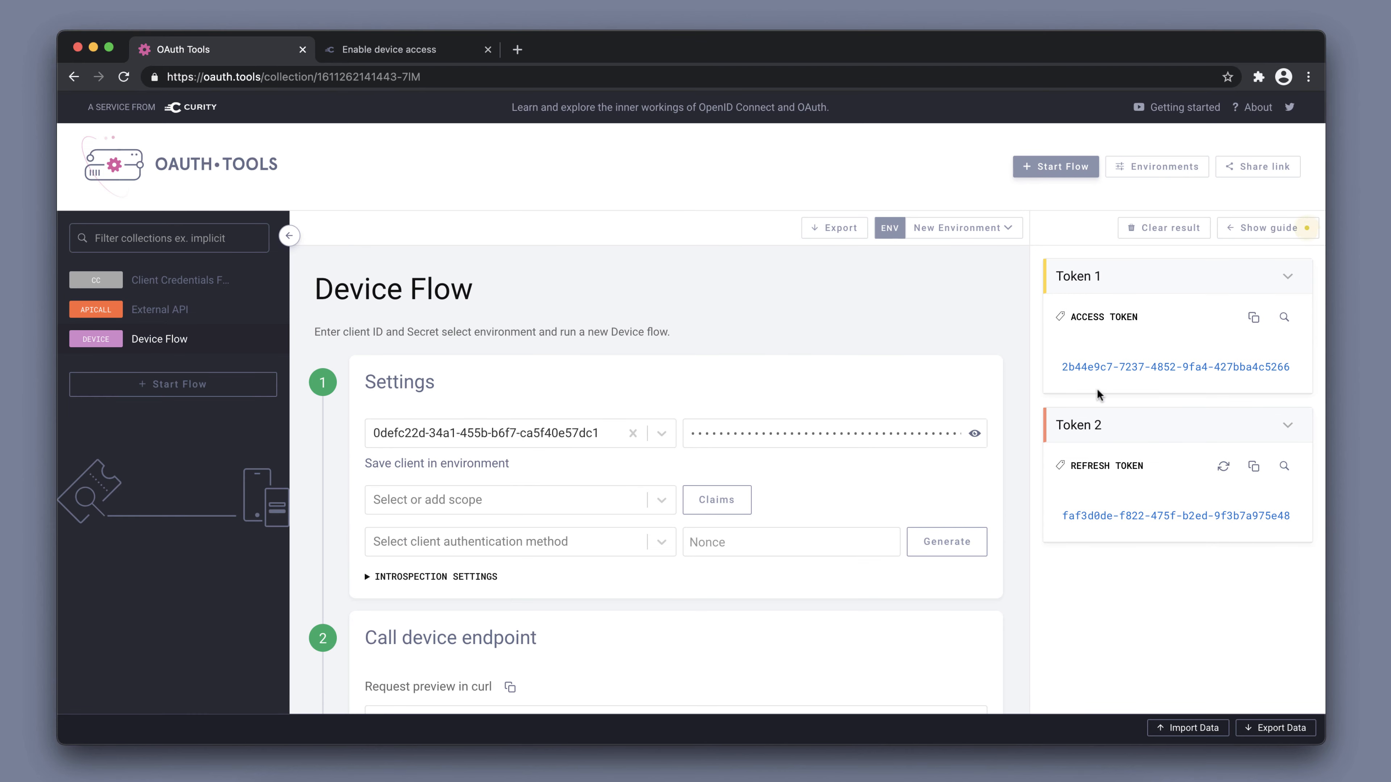
pyautogui.scroll(-3)
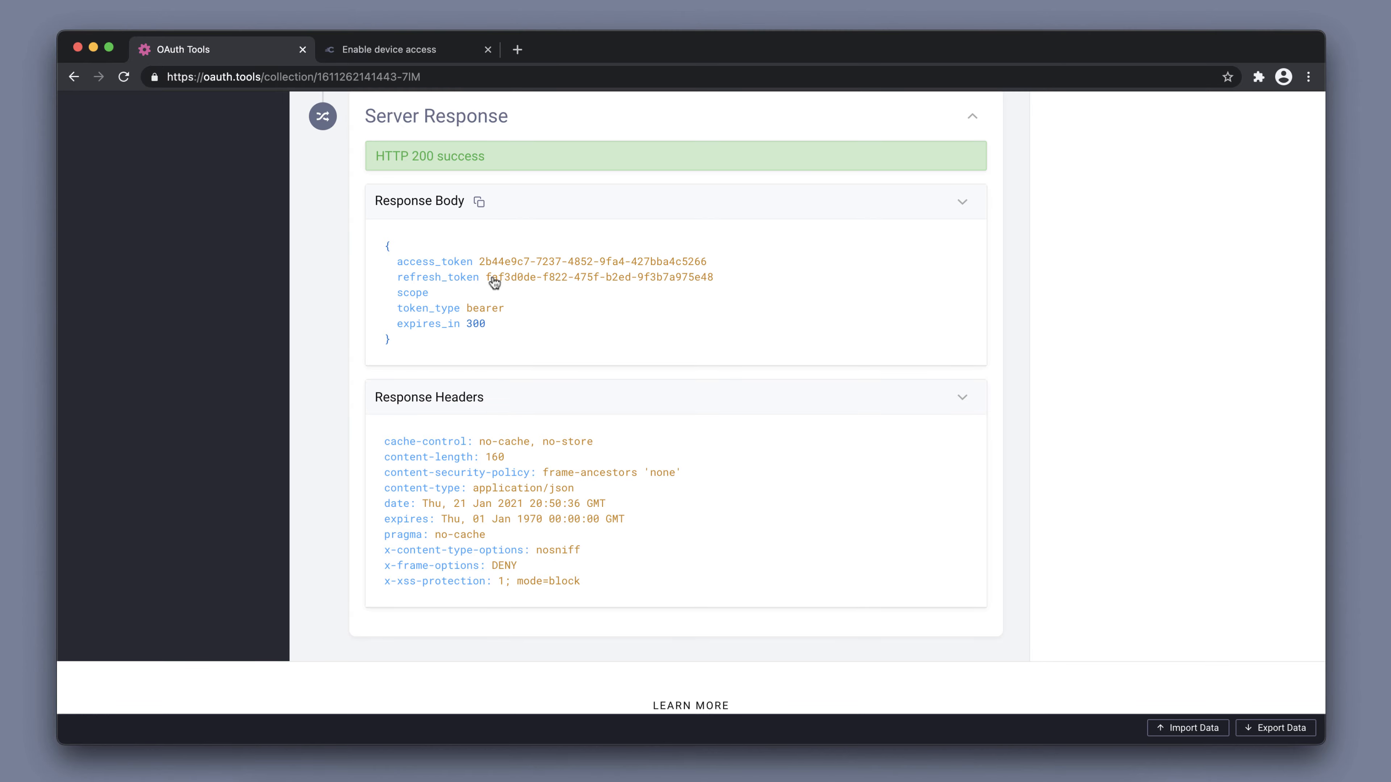
pyautogui.moveTo(774, 286)
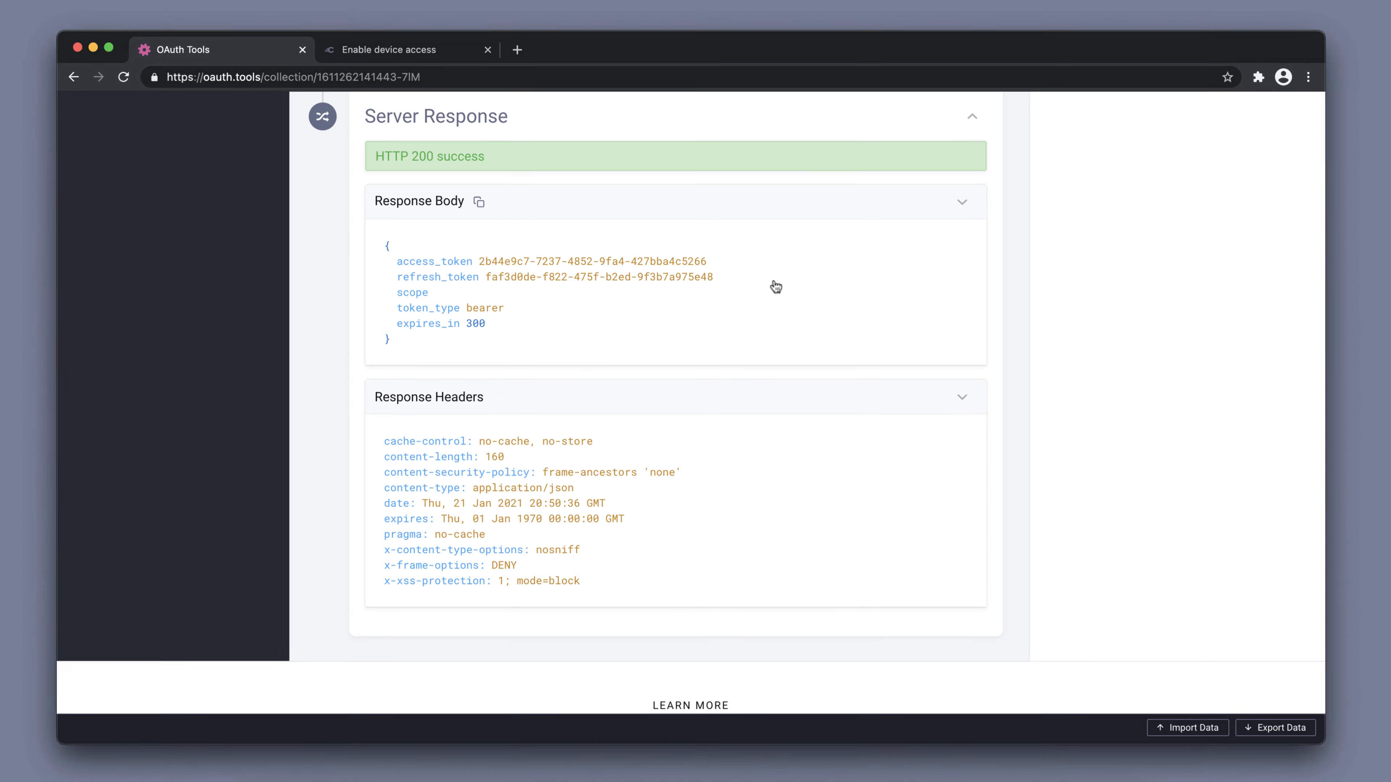